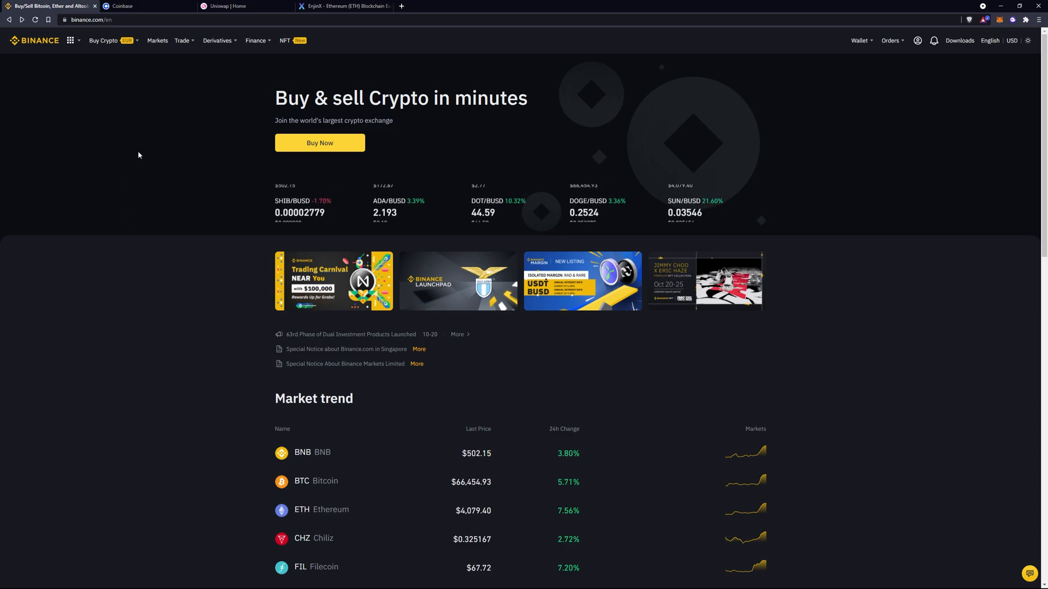
- Choose Credit/Debit Card from the Buy Crypto menu
click(104, 40)
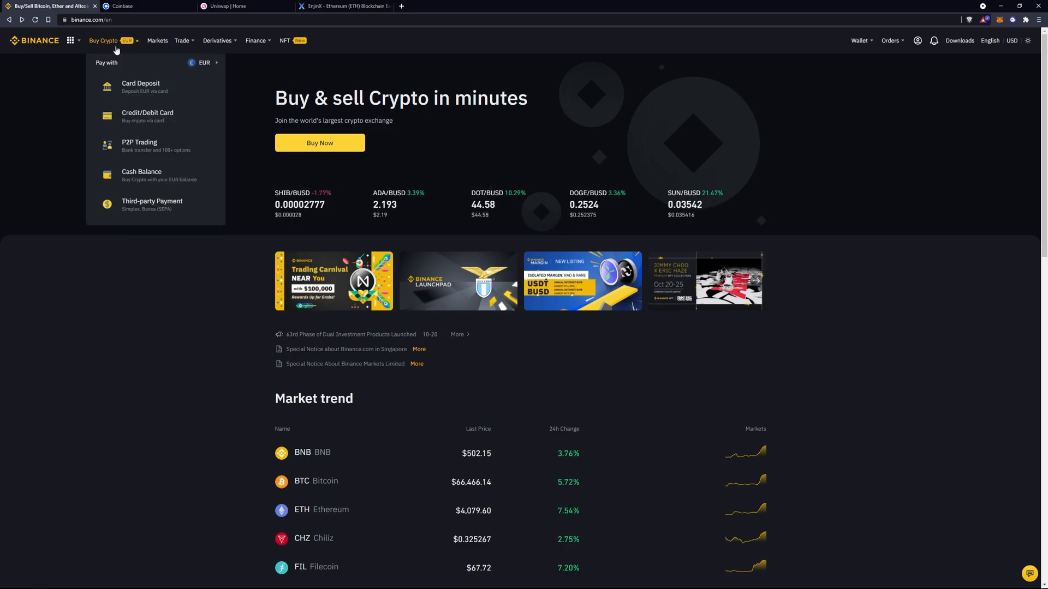
mouse_move(152, 205)
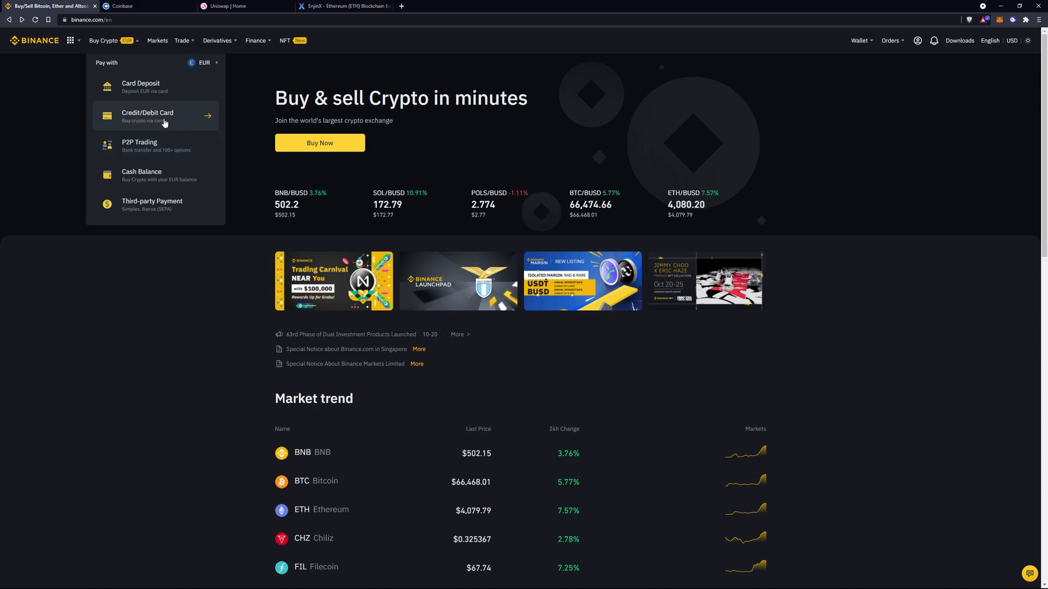
click(147, 115)
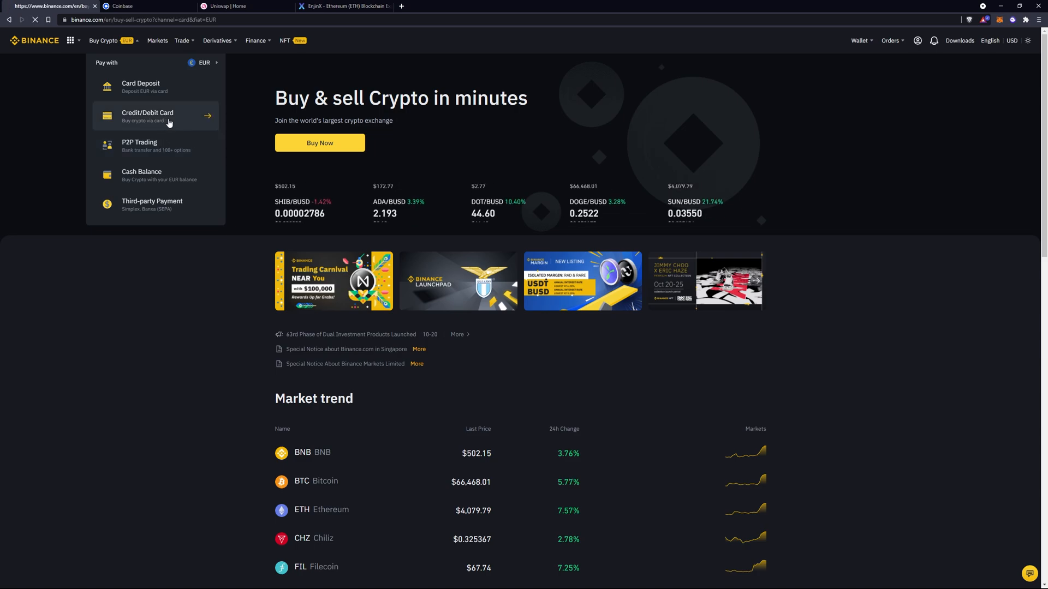
- Spend 100 EUR and receive Enjin Coin (about 68.995 ENJ) on the card purchase form
click(148, 116)
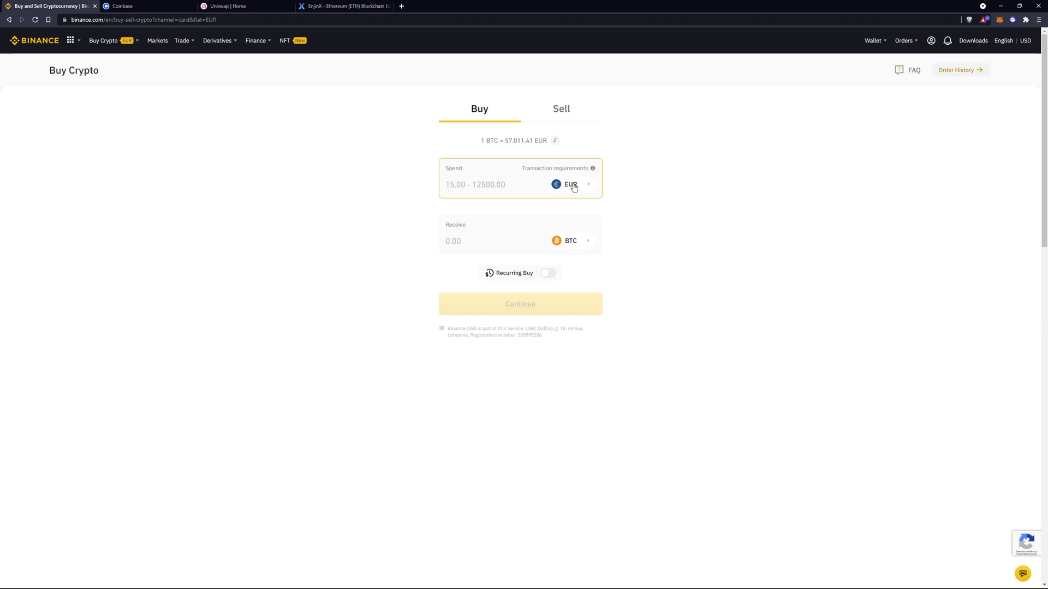
mouse_move(578, 188)
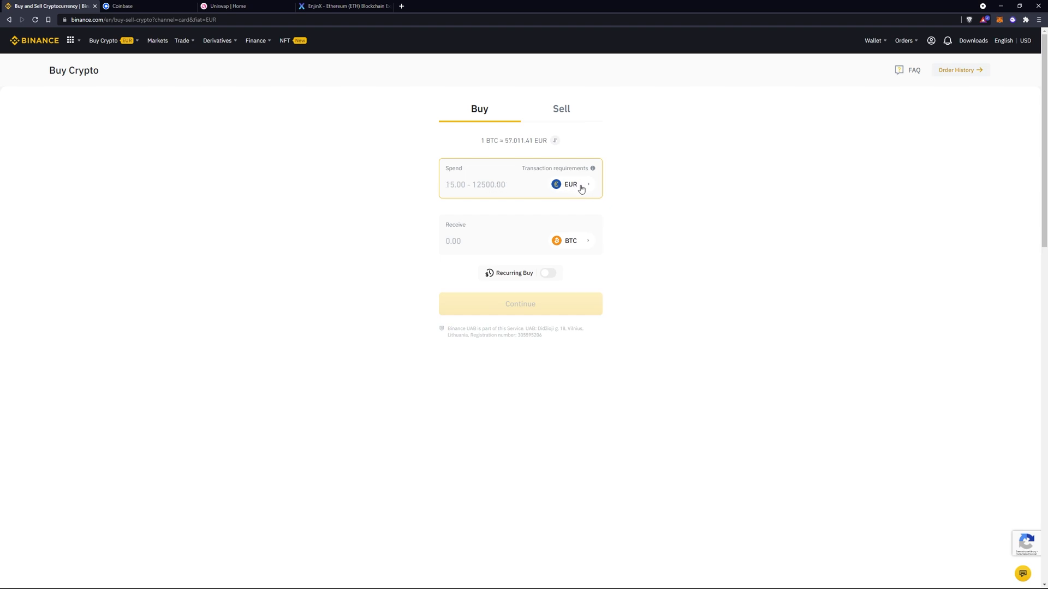
click(570, 184)
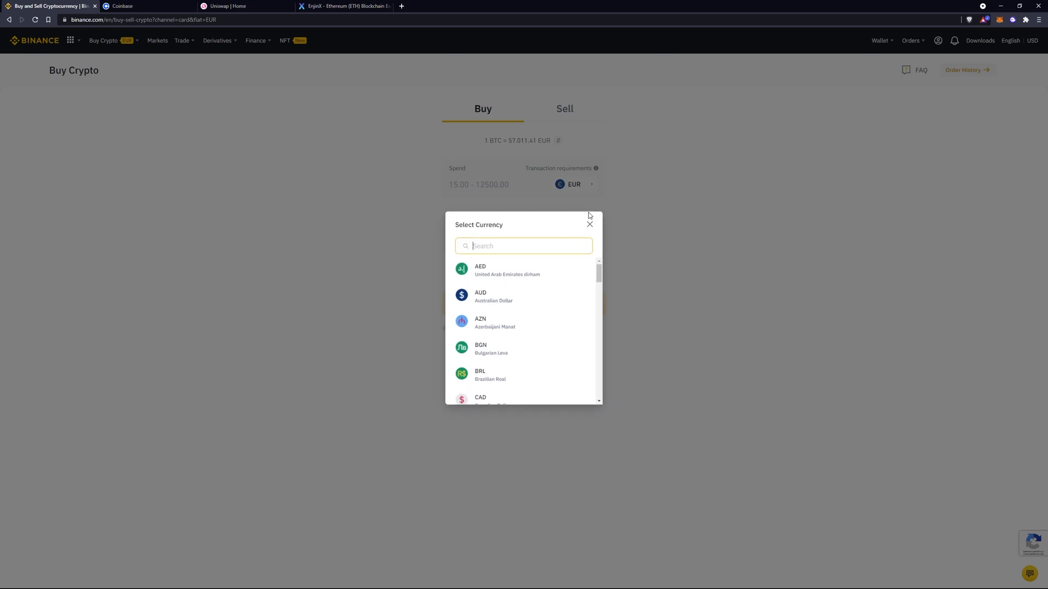
mouse_move(599, 258)
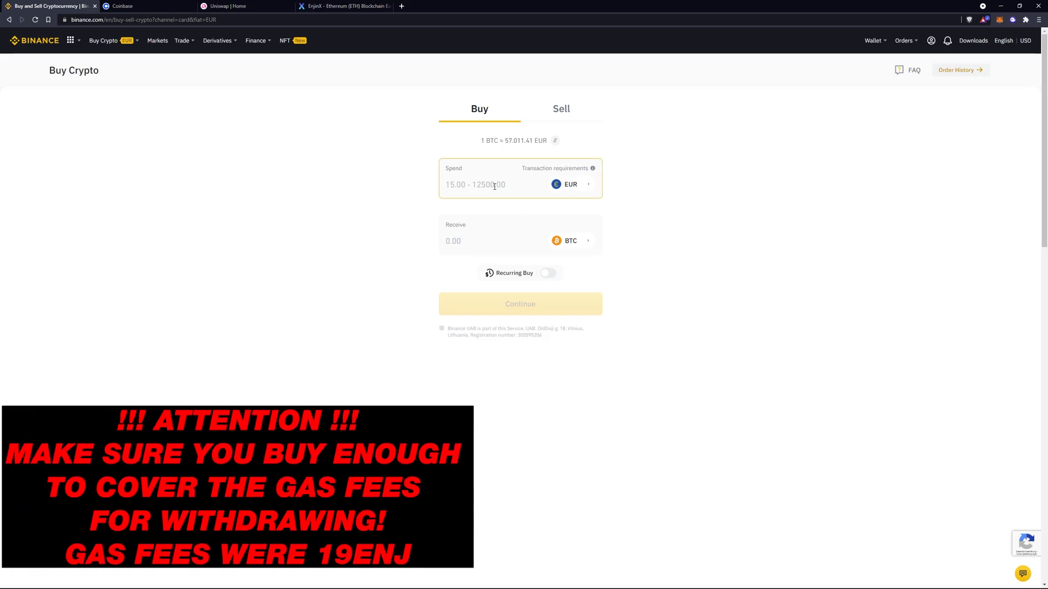
text(100)
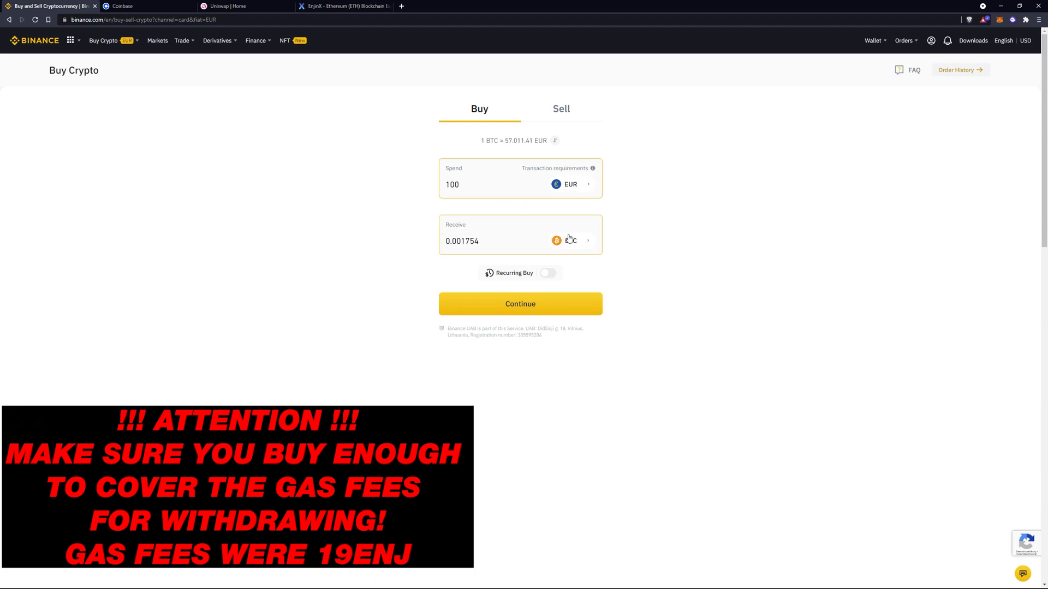
click(569, 240)
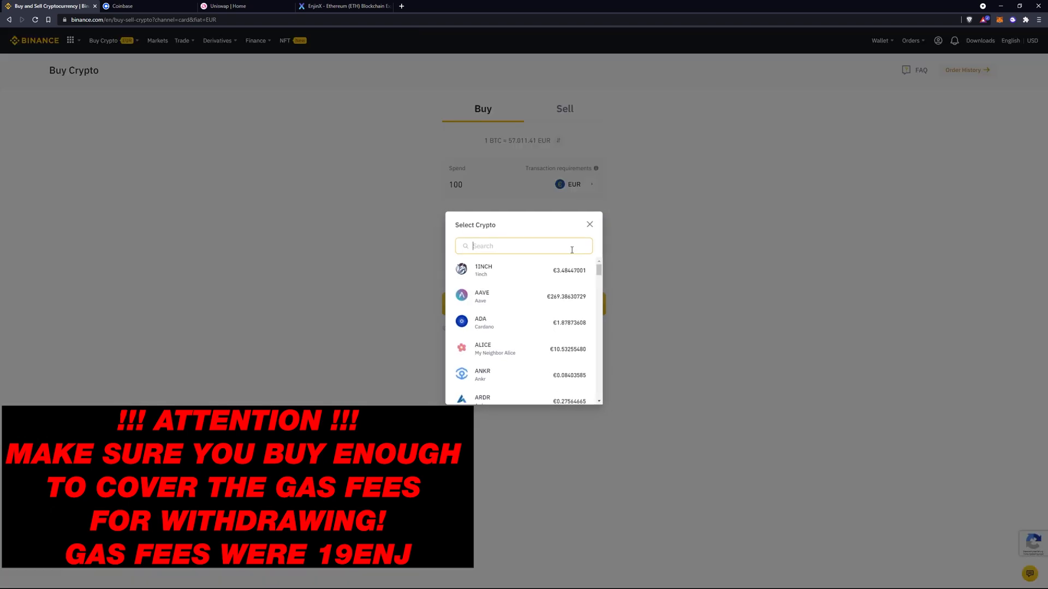
text(ENJ)
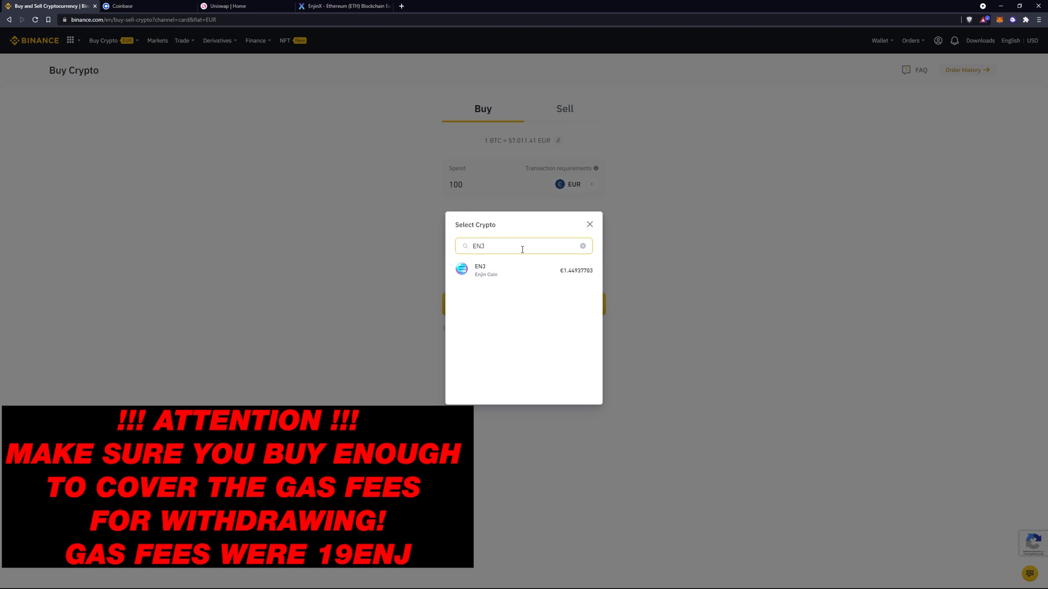
click(480, 270)
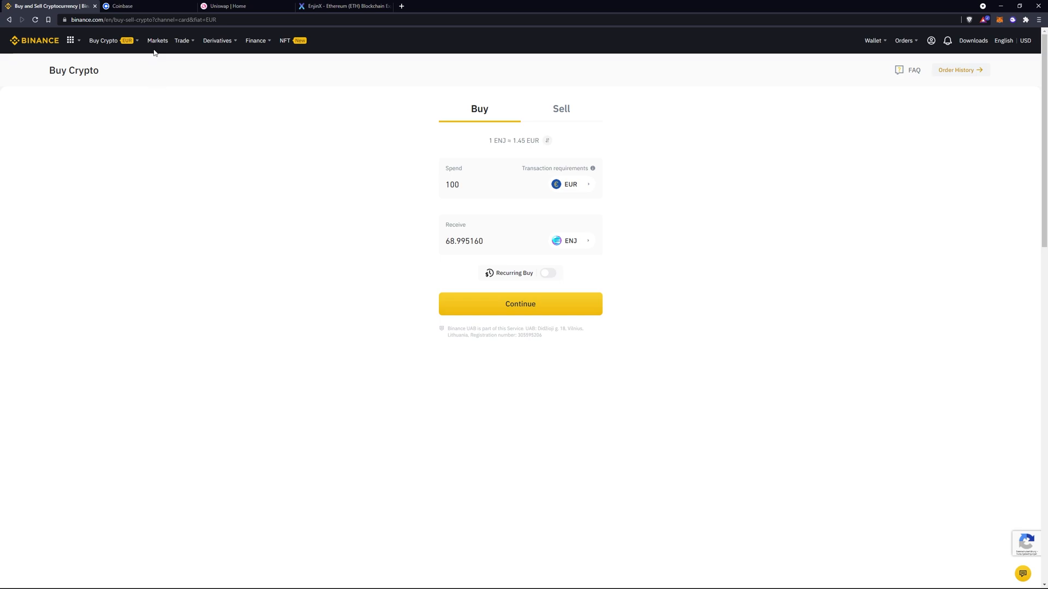
- In Coinbase Buy/Sell, enter 1000 and pick Enjin Coin as the asset to buy
click(147, 7)
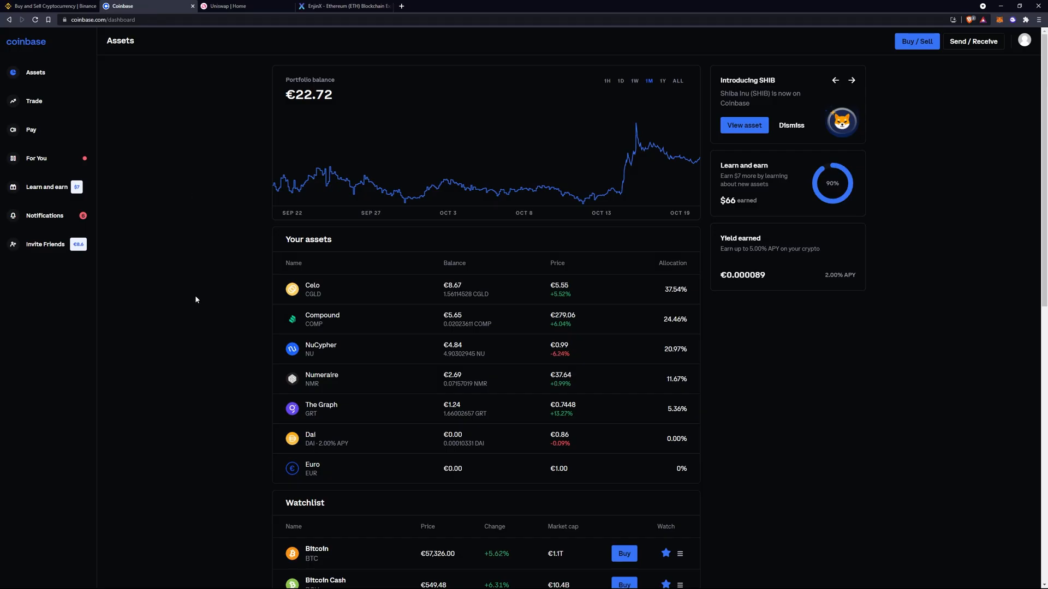
mouse_move(910, 52)
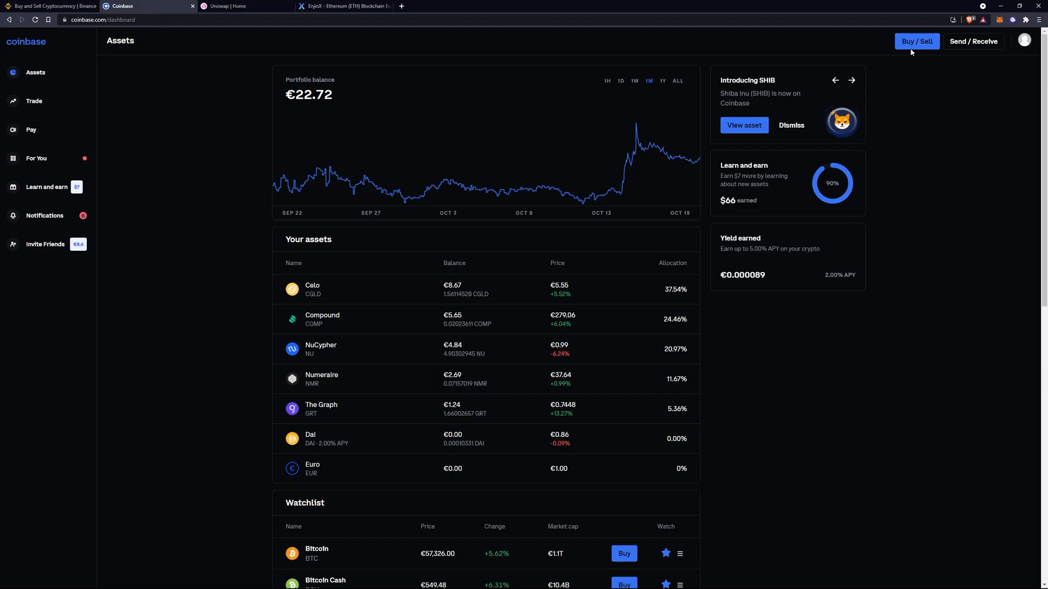
click(916, 41)
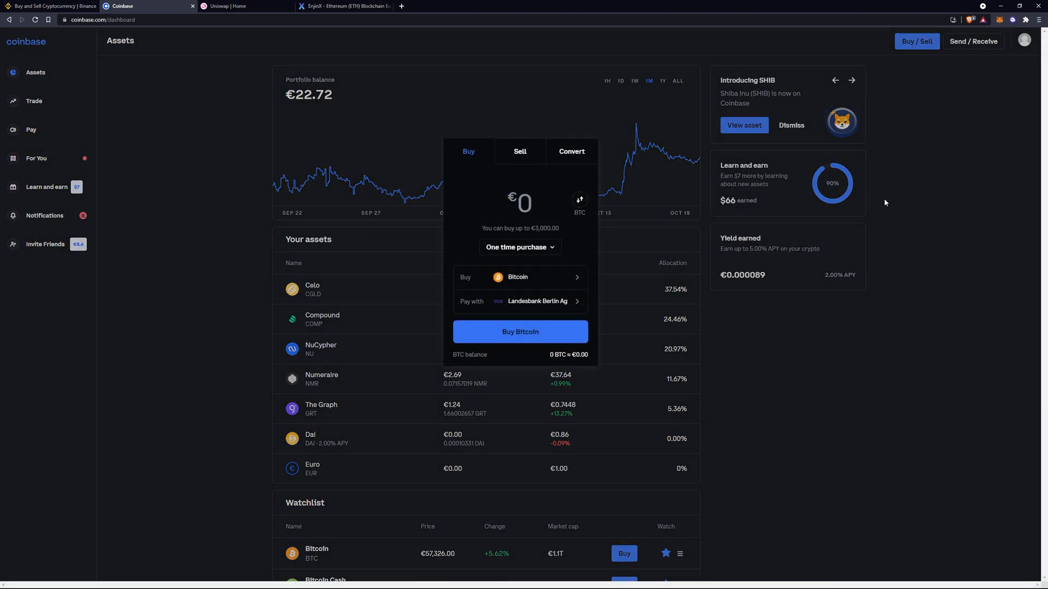
mouse_move(561, 299)
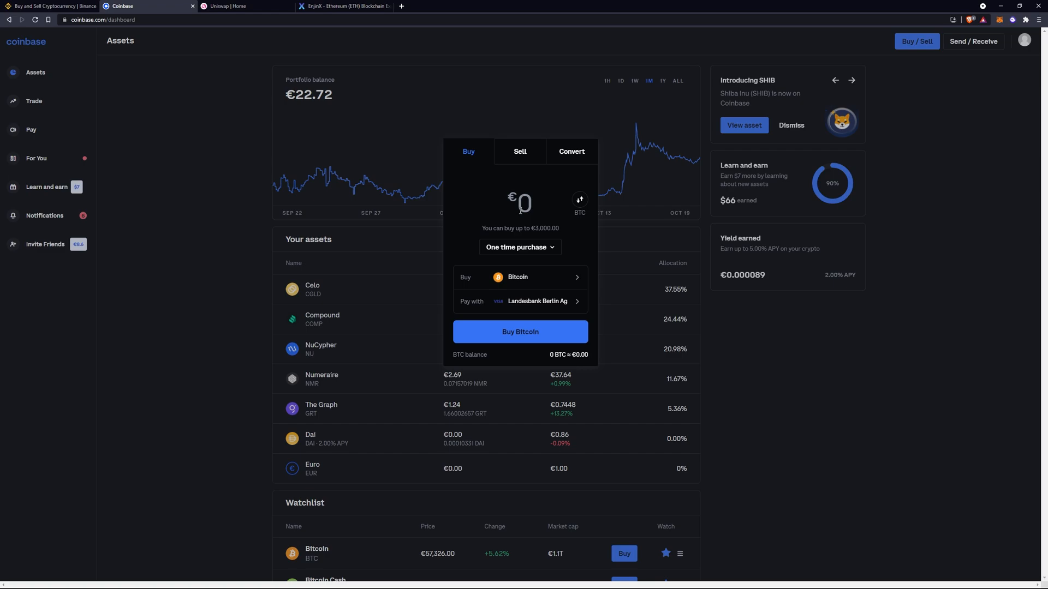
text(1000)
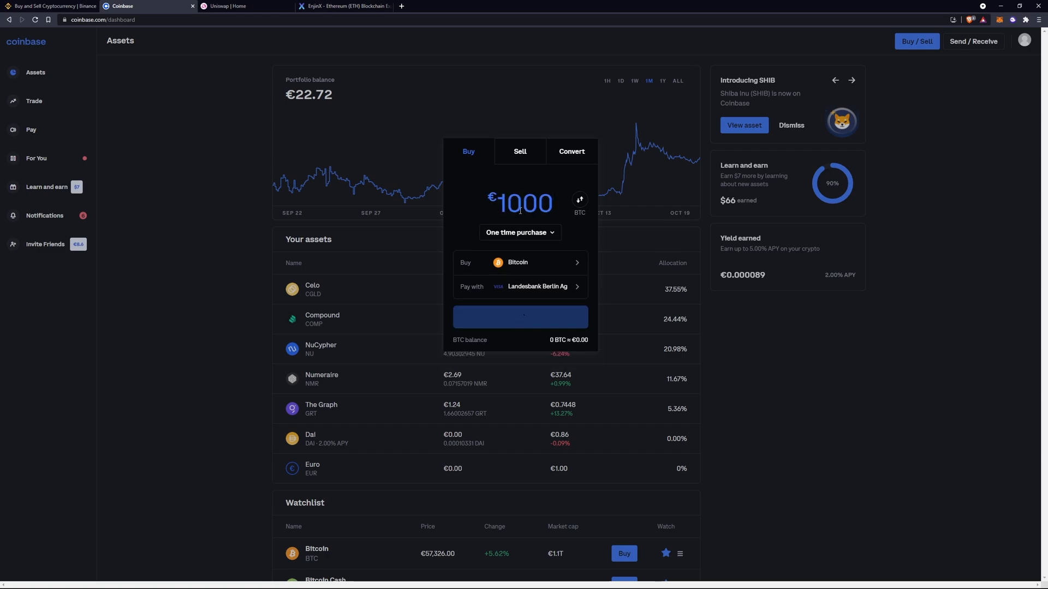
click(520, 262)
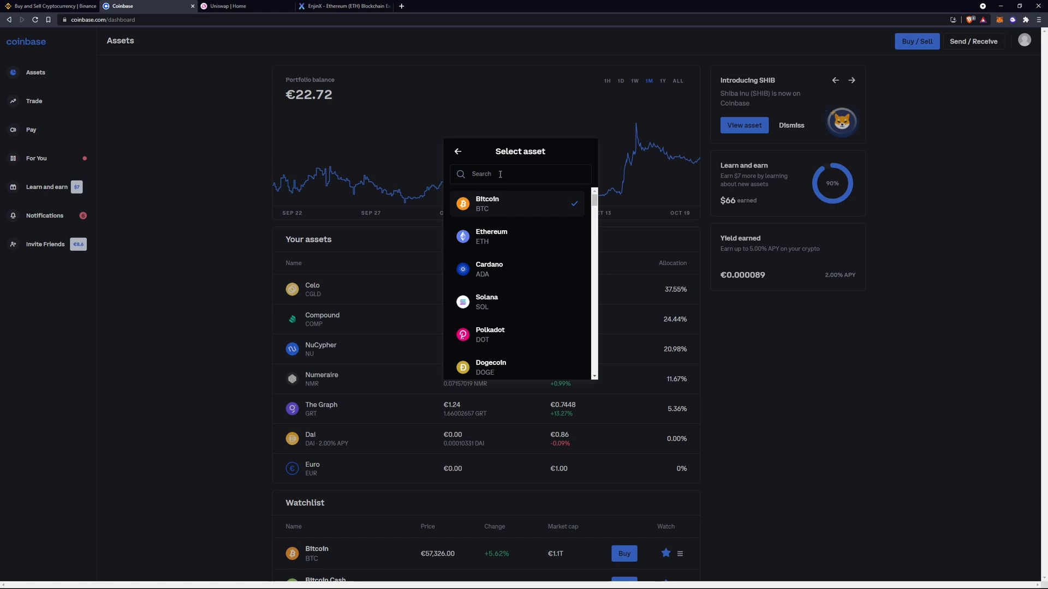
text(enji)
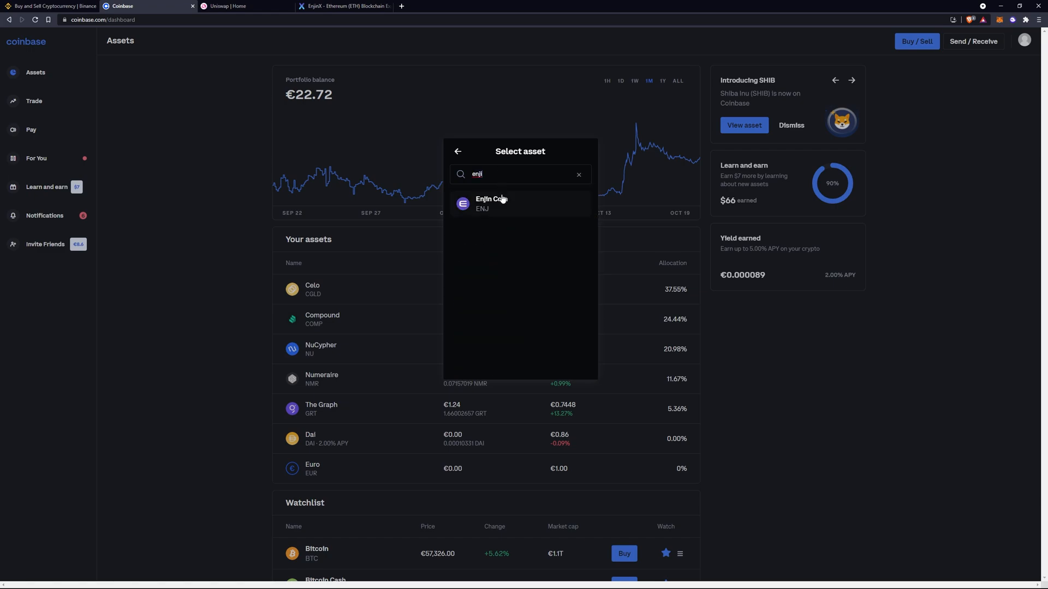
click(491, 203)
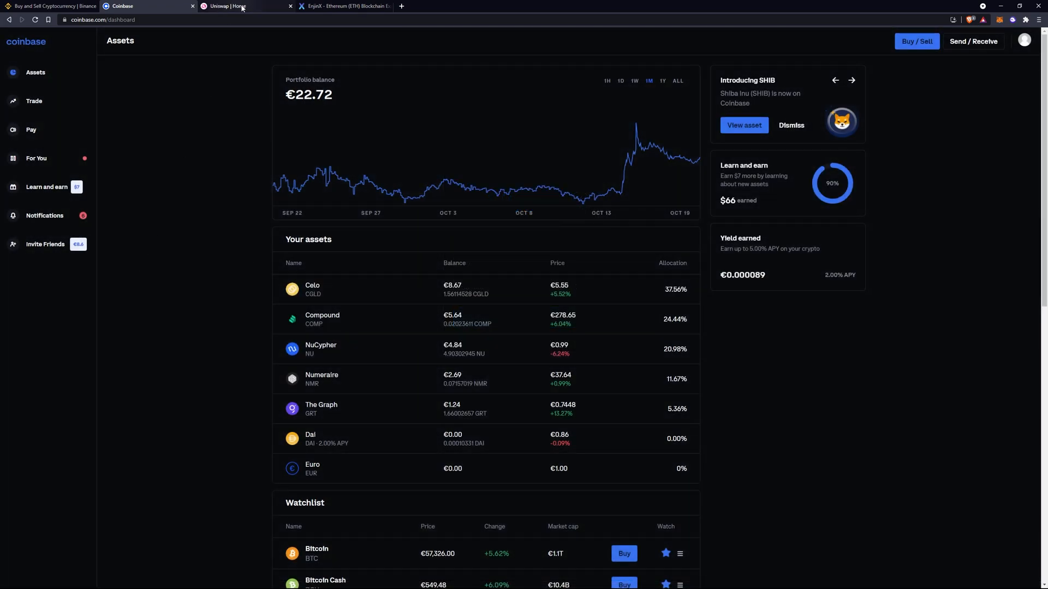
- Launch the Uniswap app and choose ENJ as the output token for an ETH swap
click(229, 6)
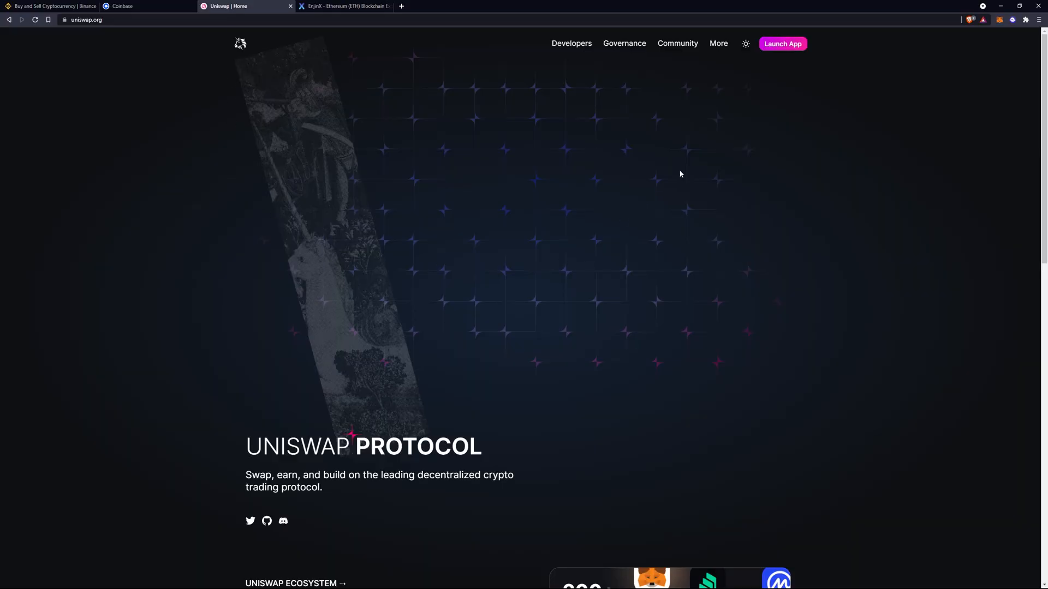
mouse_move(287, 105)
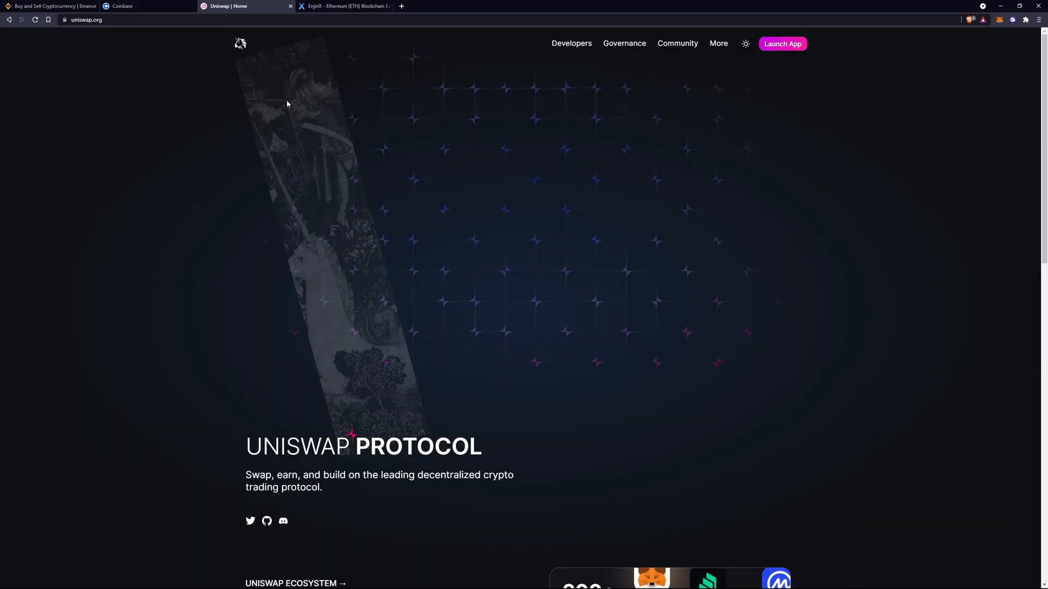
mouse_move(782, 43)
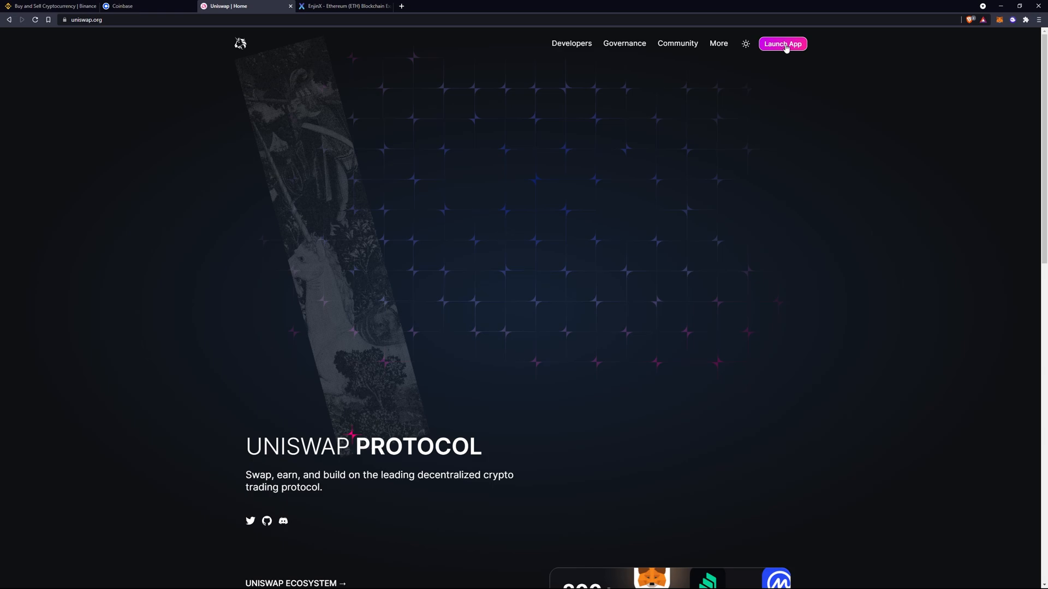
click(782, 43)
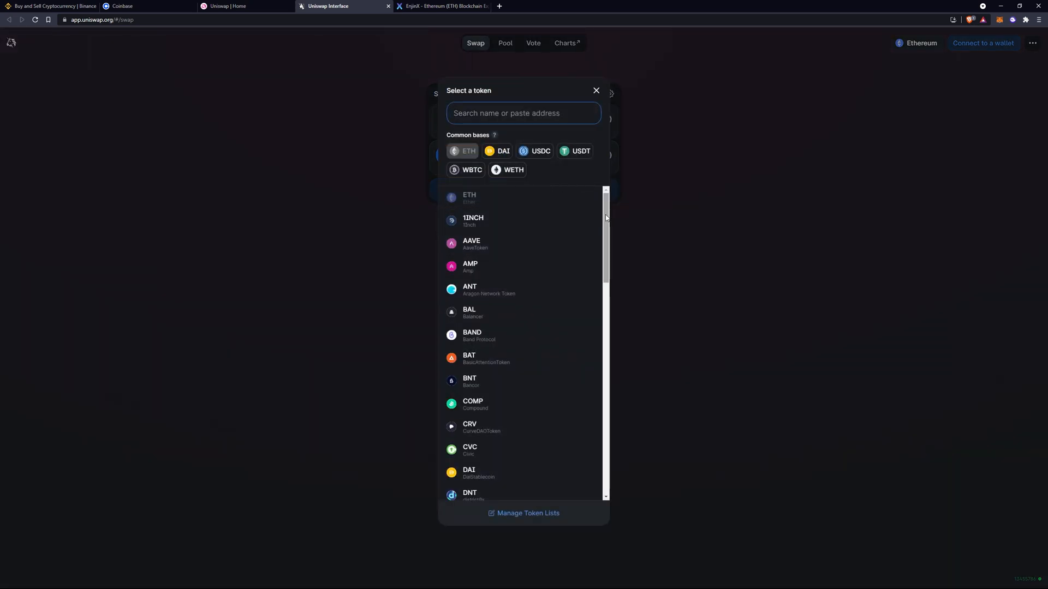
scroll(down, 3)
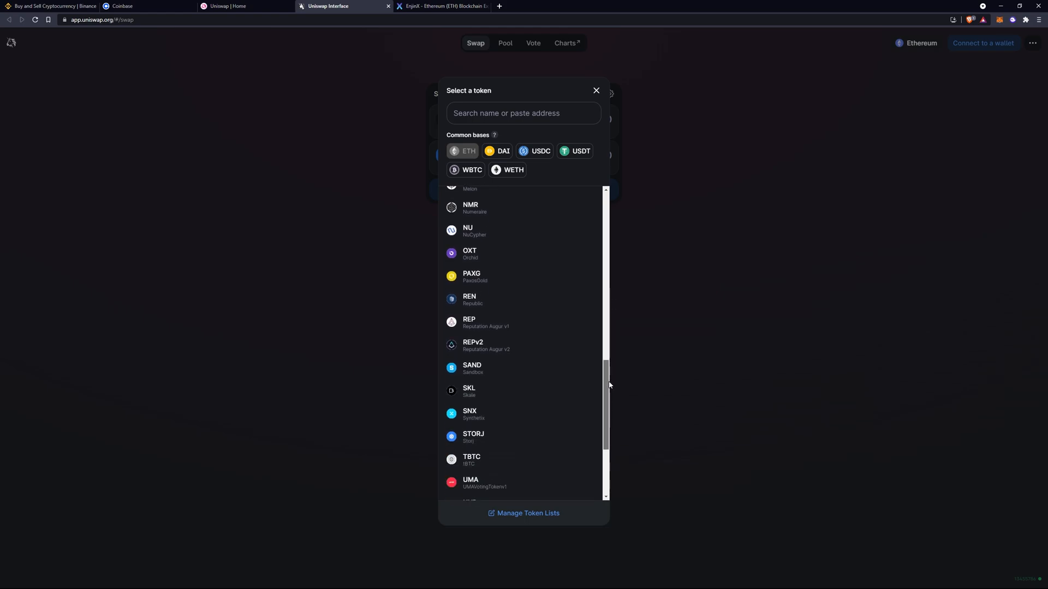
click(595, 90)
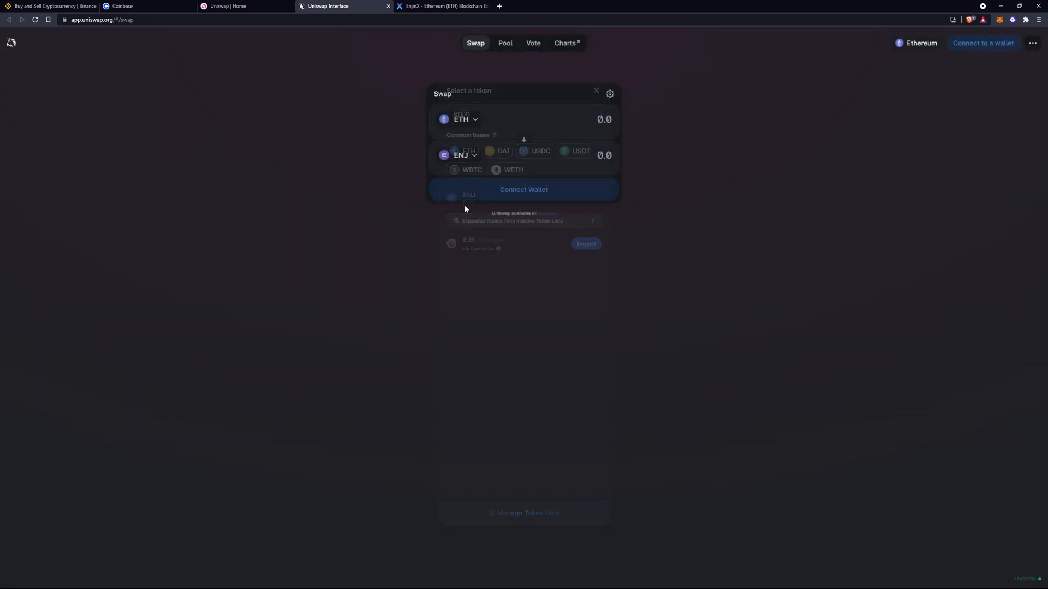
click(51, 6)
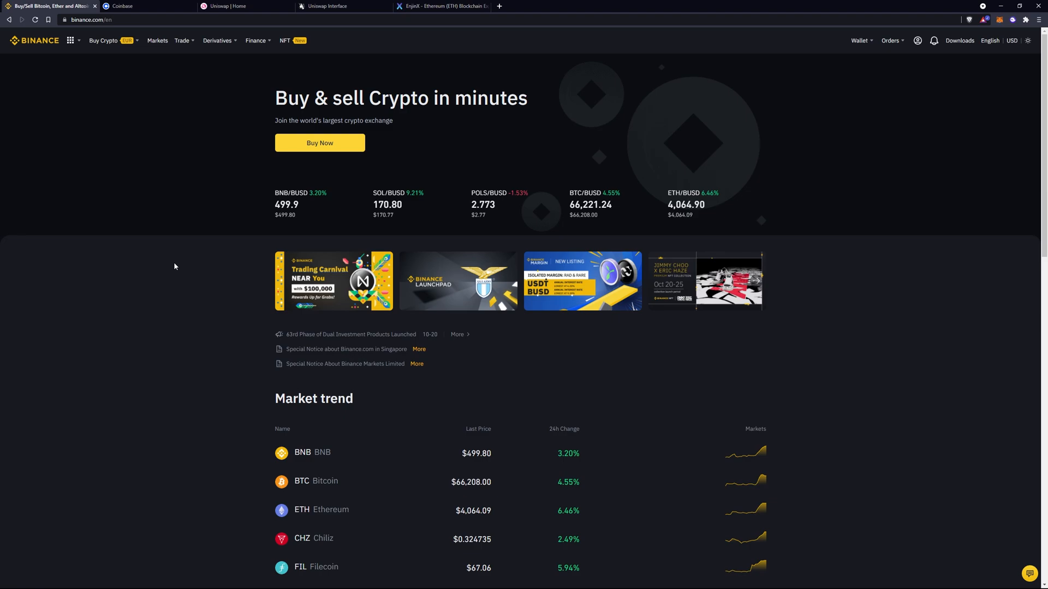
mouse_move(160, 277)
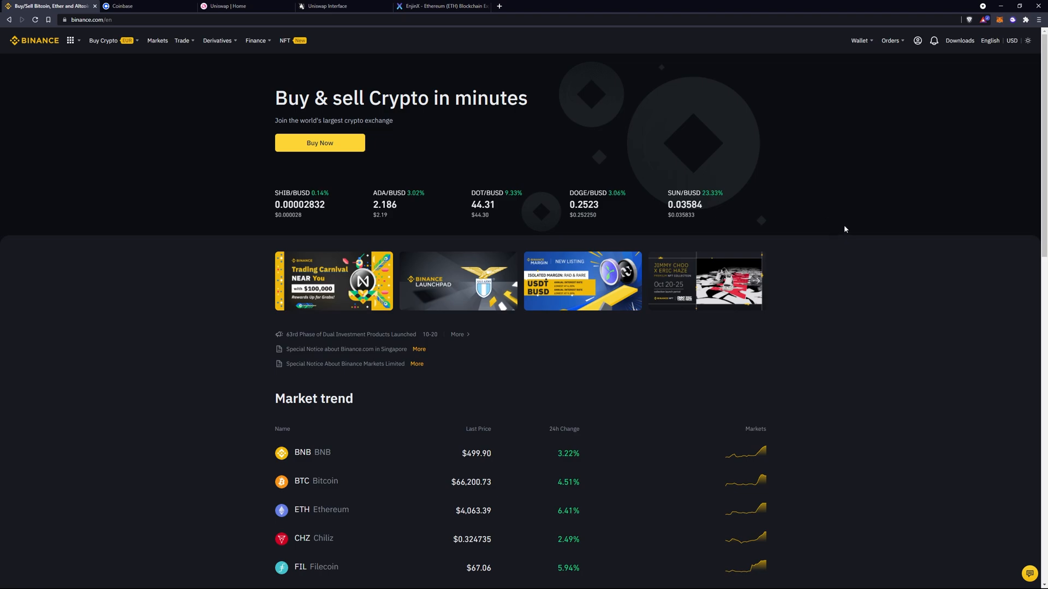
- Choose Overview from the Wallet menu to show the account balances
click(860, 40)
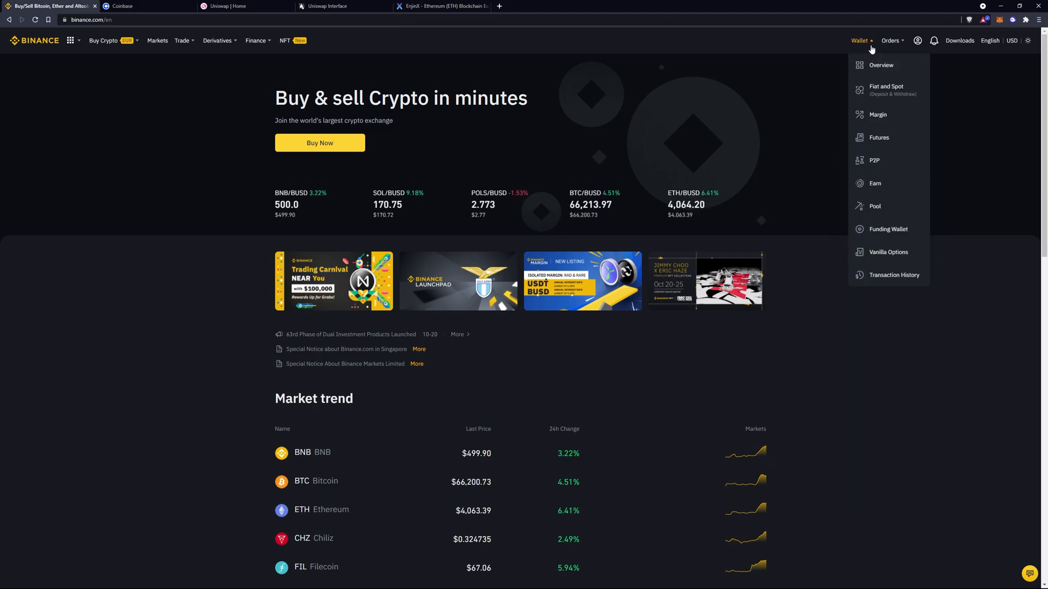
click(880, 65)
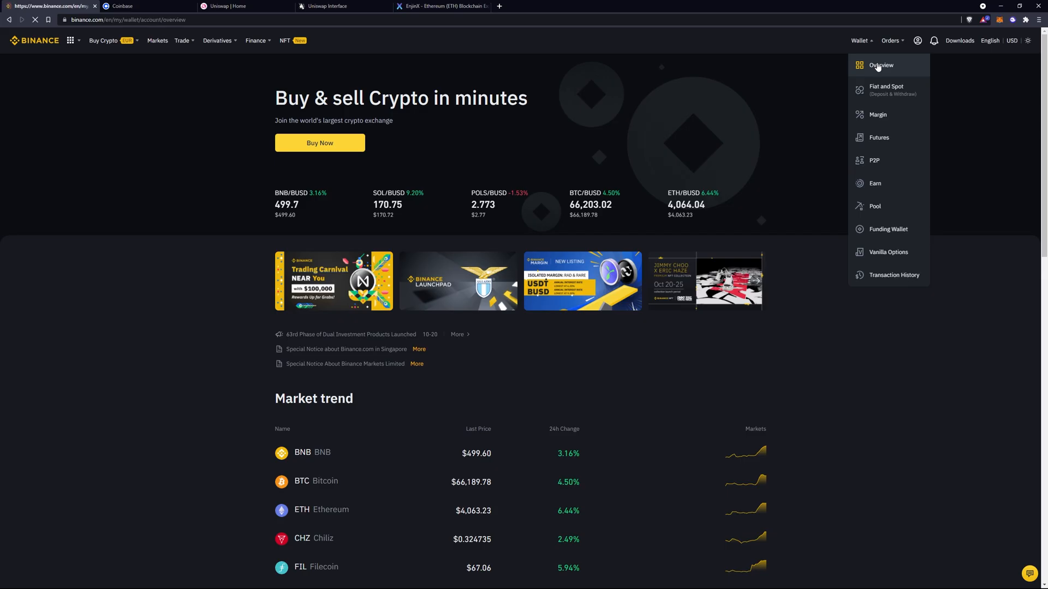
click(879, 64)
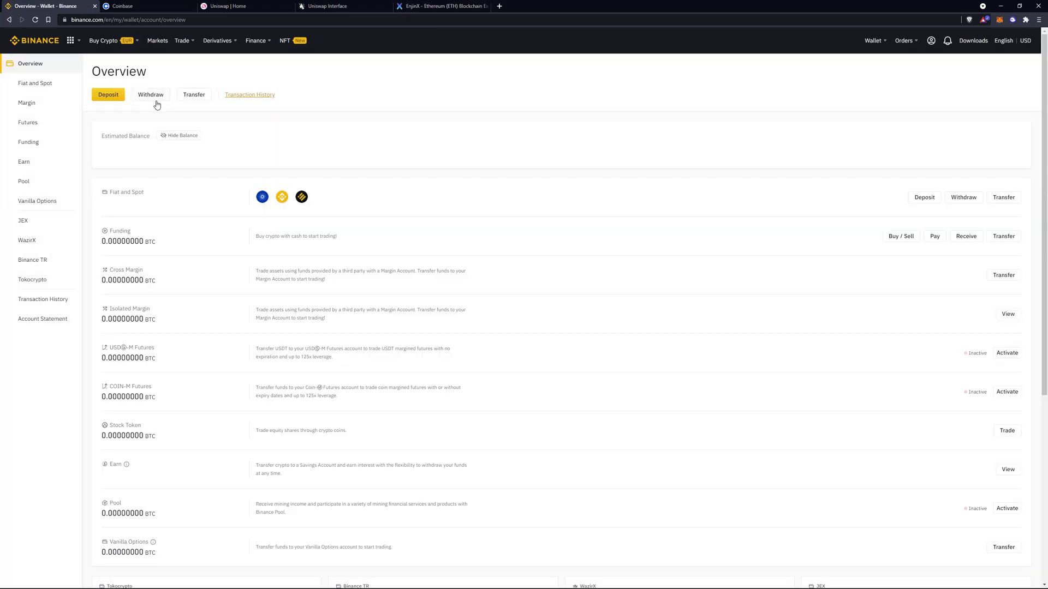
- Start a withdrawal and select ENJ as the coin to withdraw
click(150, 94)
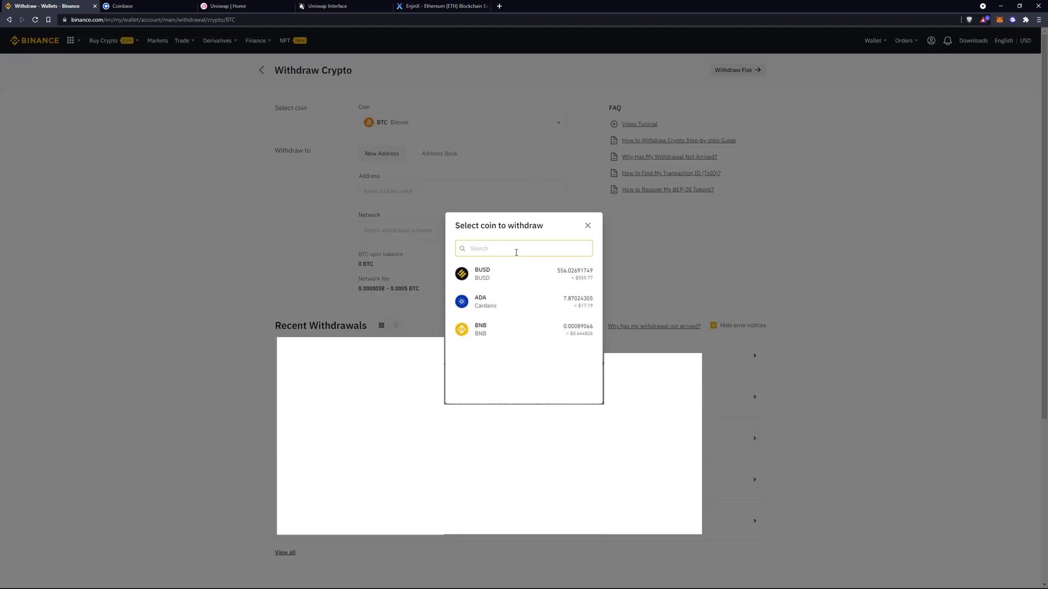
text(enij)
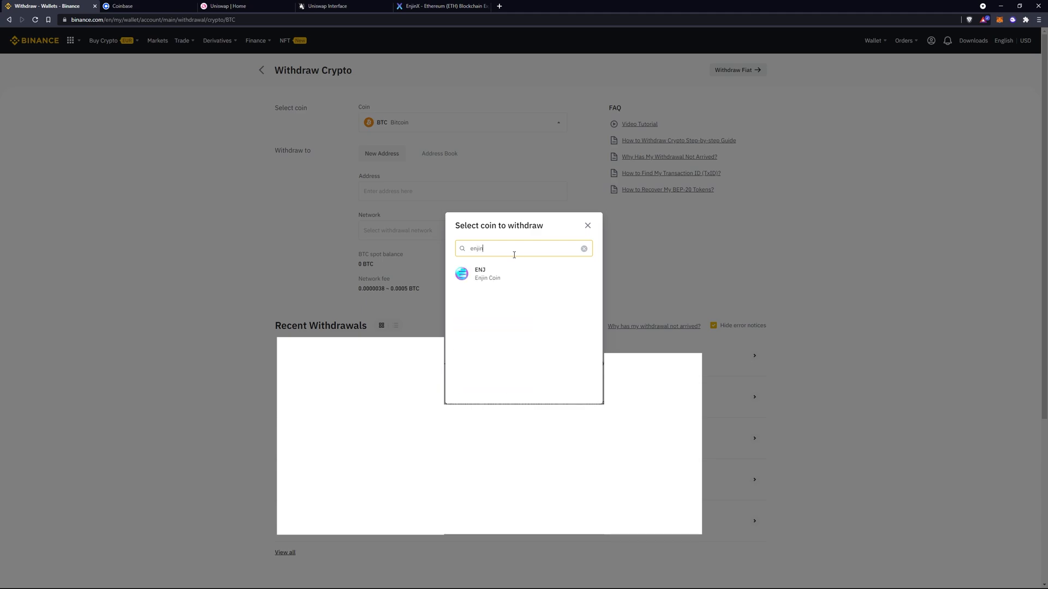
click(487, 274)
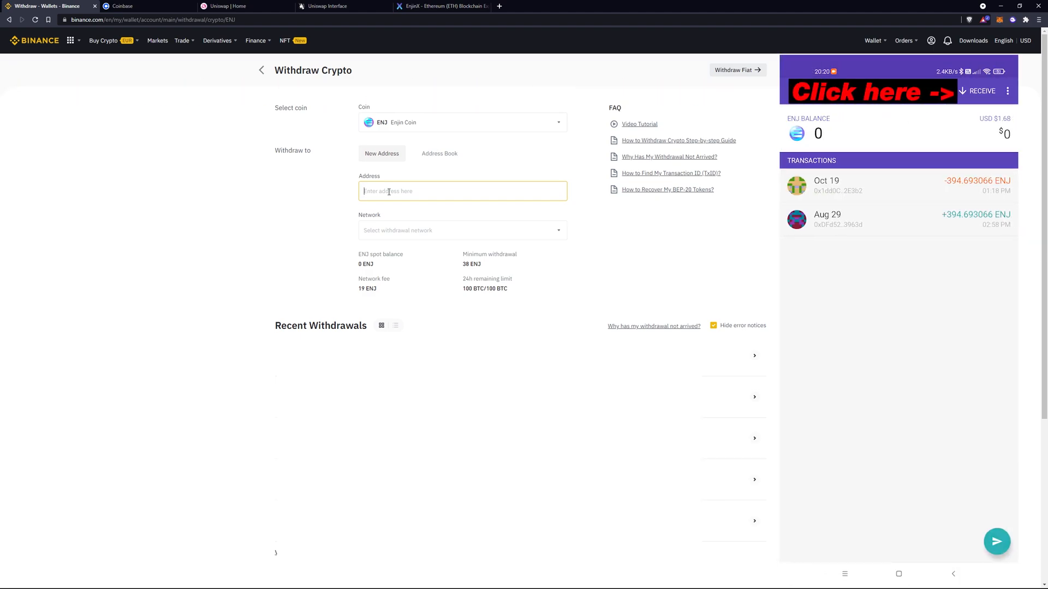
click(979, 91)
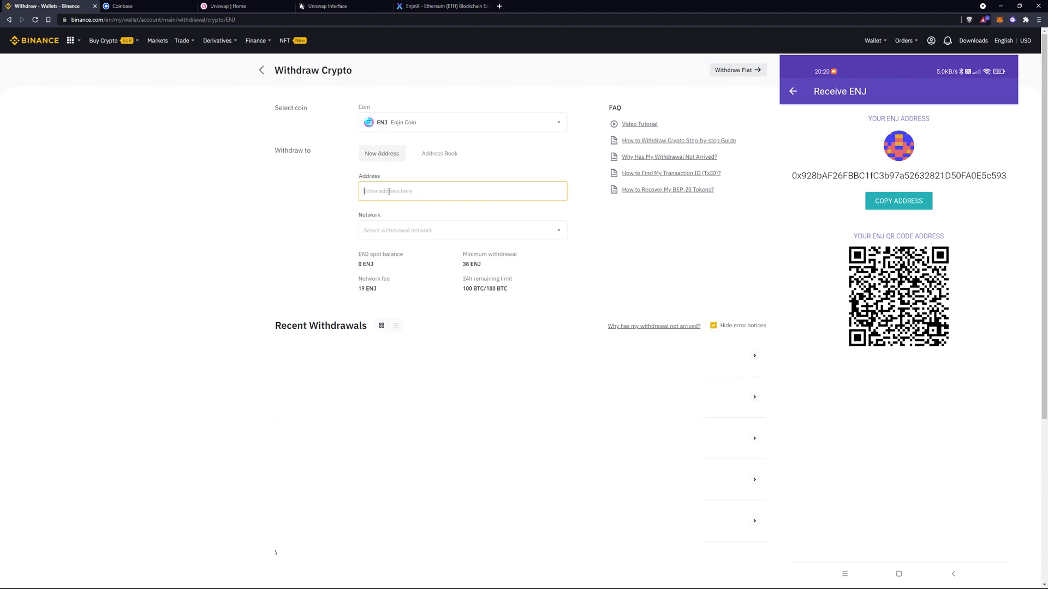
text(0x928bAF26FBBC1fC3b97a52632821D50FA0E5c593)
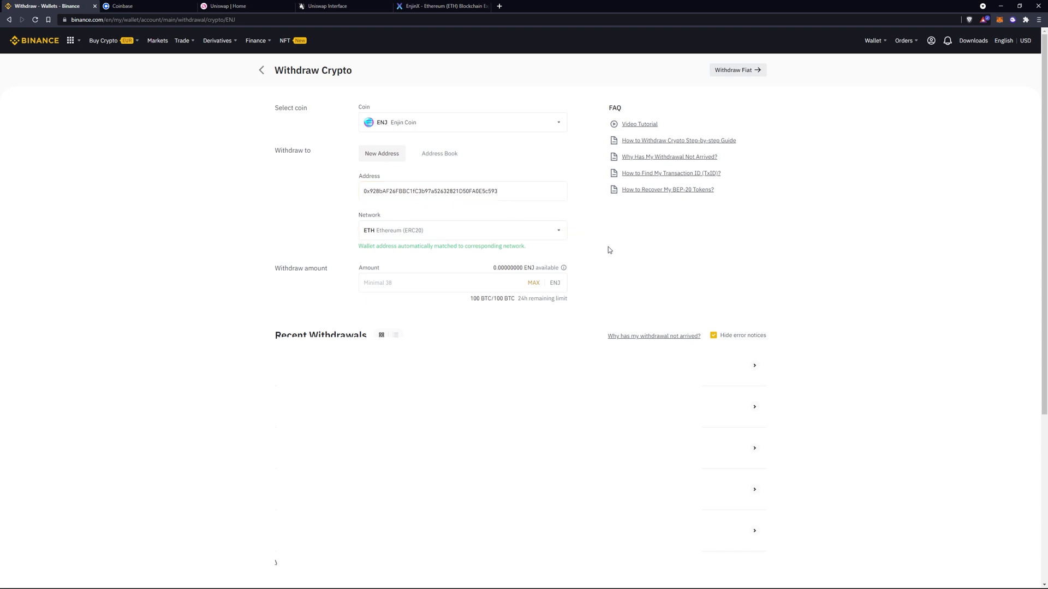
click(441, 282)
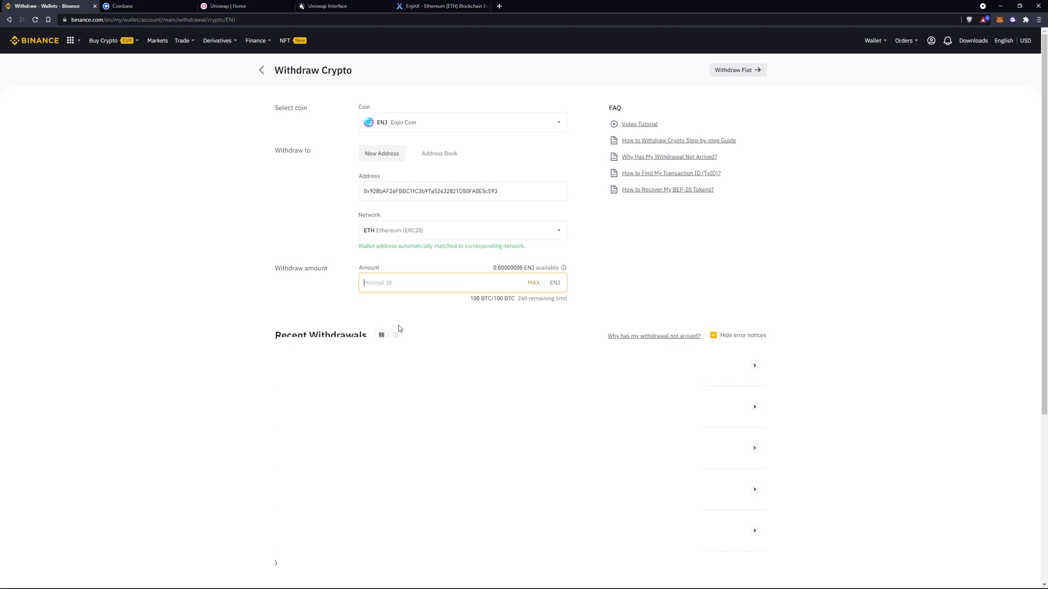
text(38)
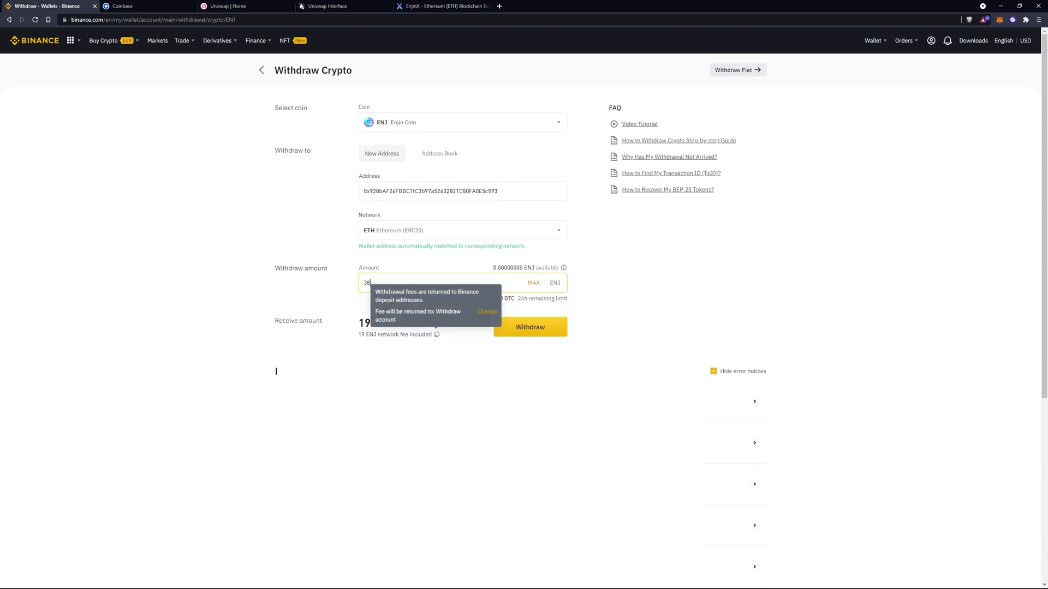
mouse_move(679, 301)
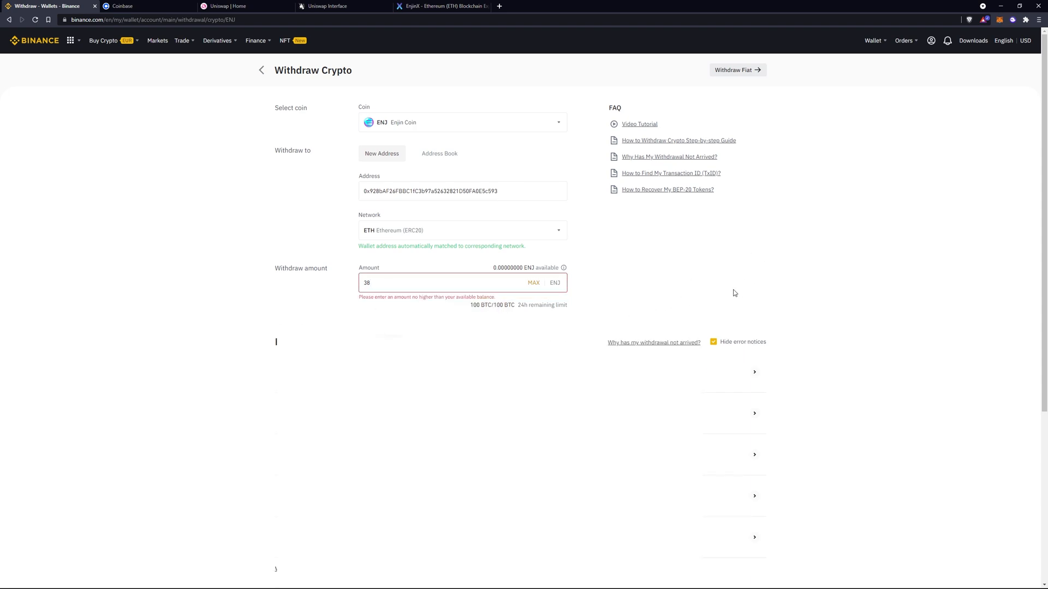
mouse_move(586, 231)
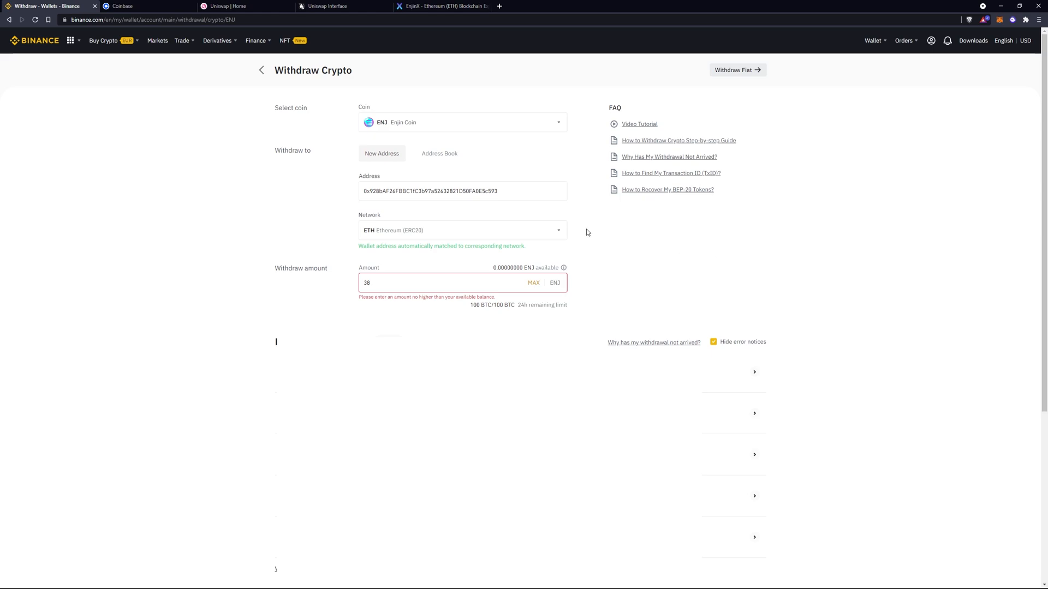
click(138, 7)
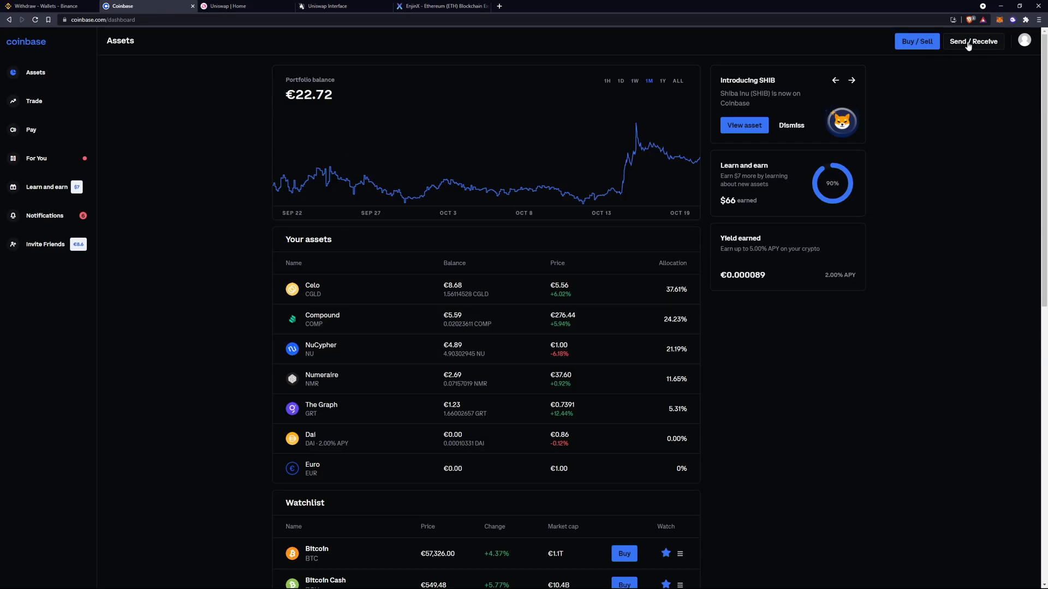
- In Coinbase Send, select Enjin Coin as the asset to send
click(972, 40)
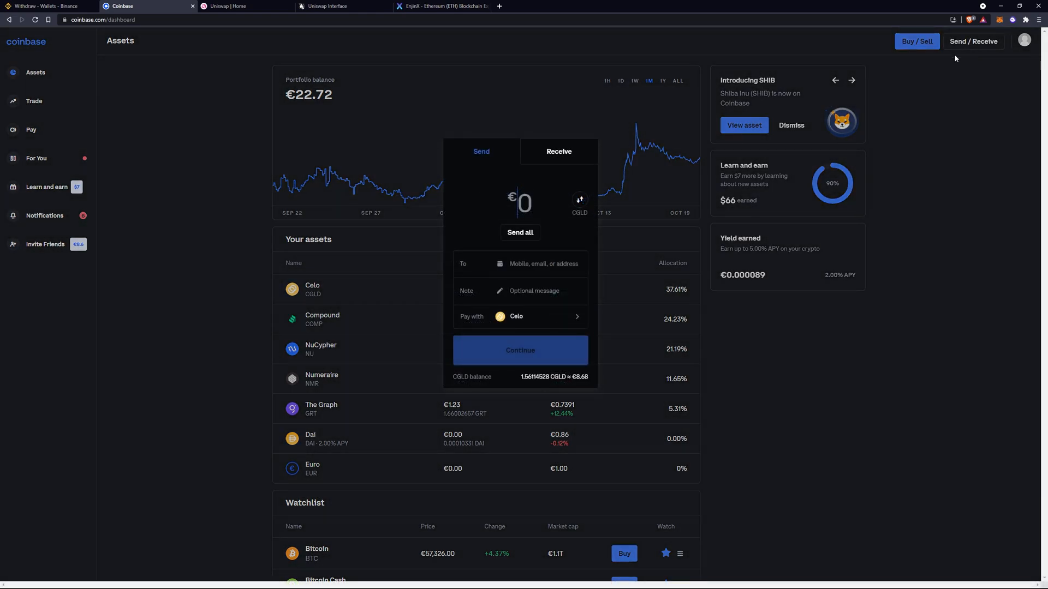
click(519, 317)
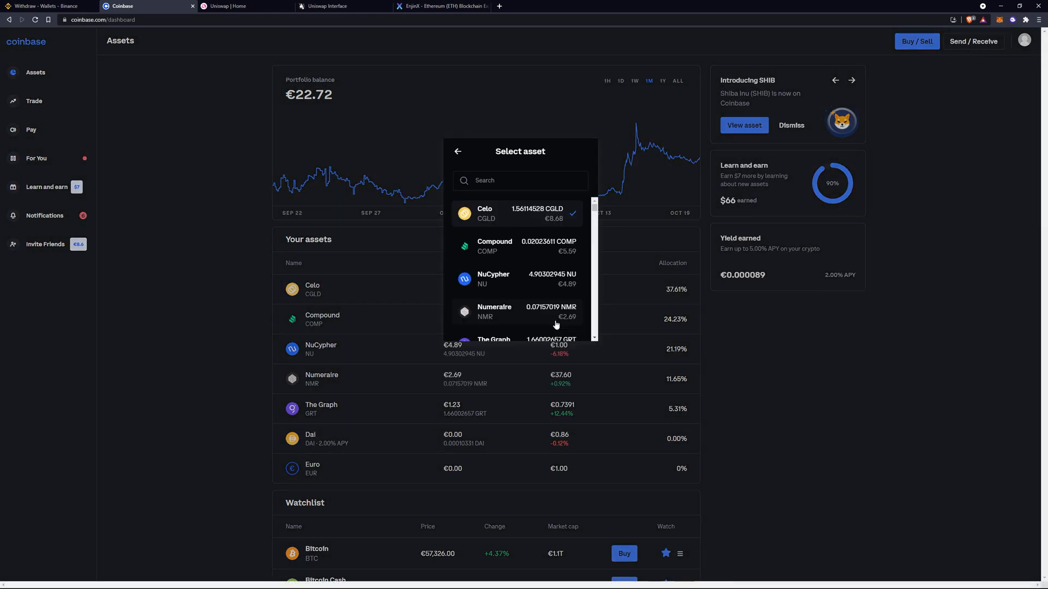
text(enji)
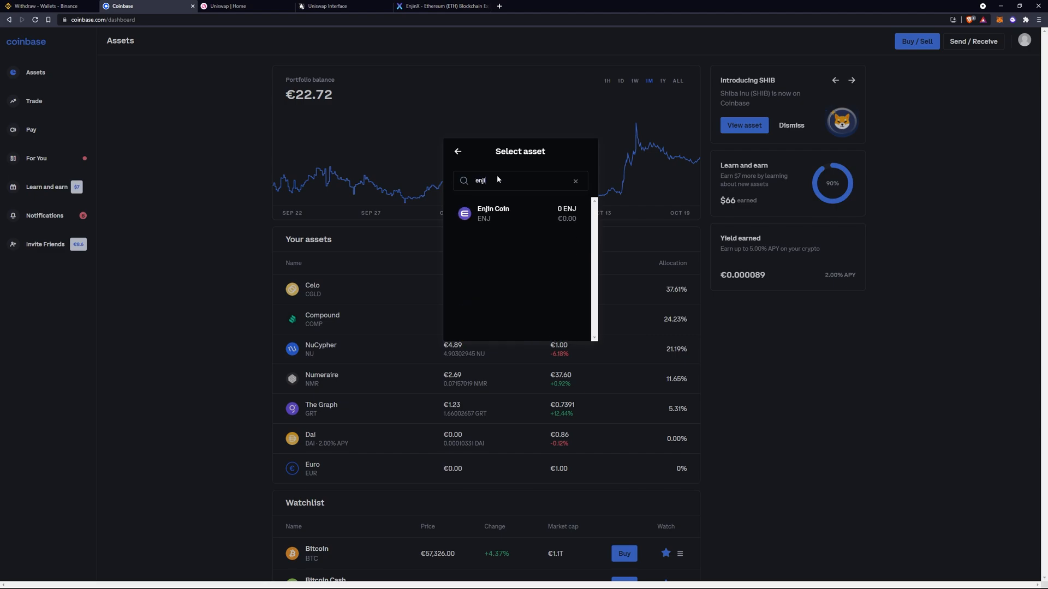
click(492, 213)
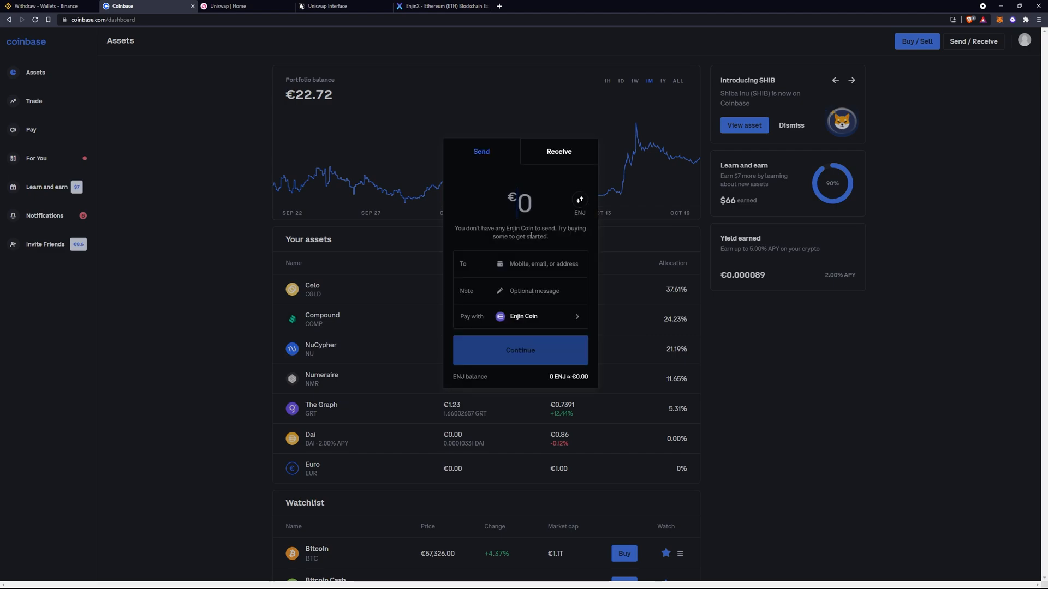
- Enter €399 and the ENJ wallet address, then continue the send
text(399)
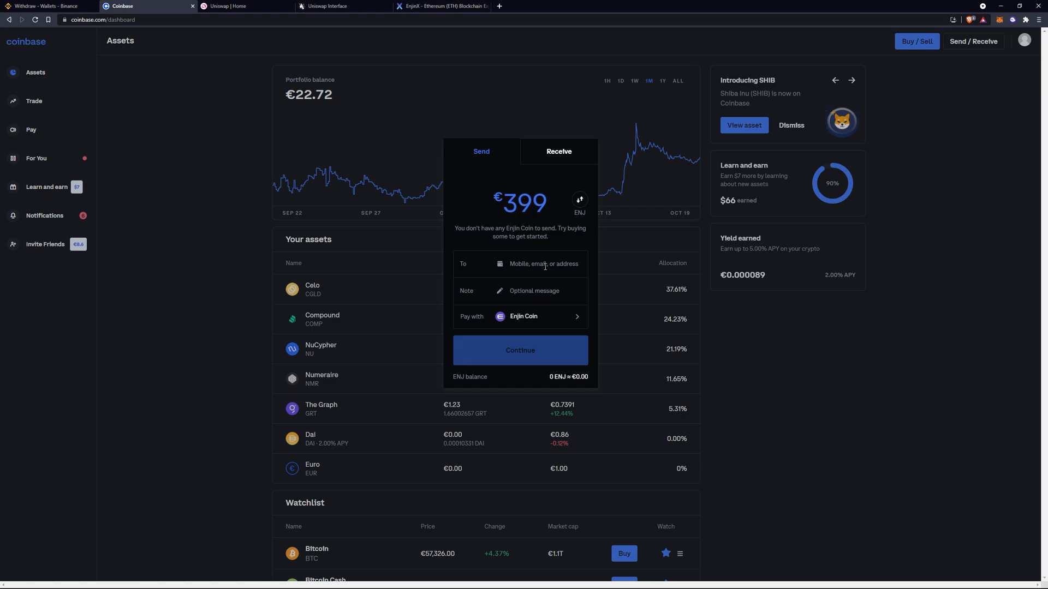
text(0x928bAF26FBBC1fC3b97a5263282fD50FA0E5c593)
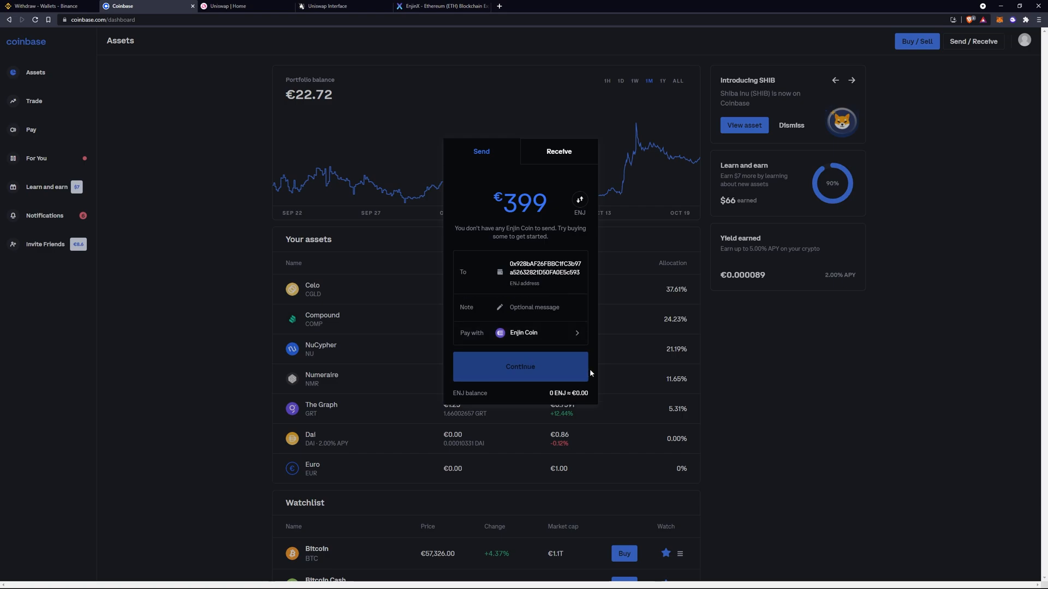
click(439, 6)
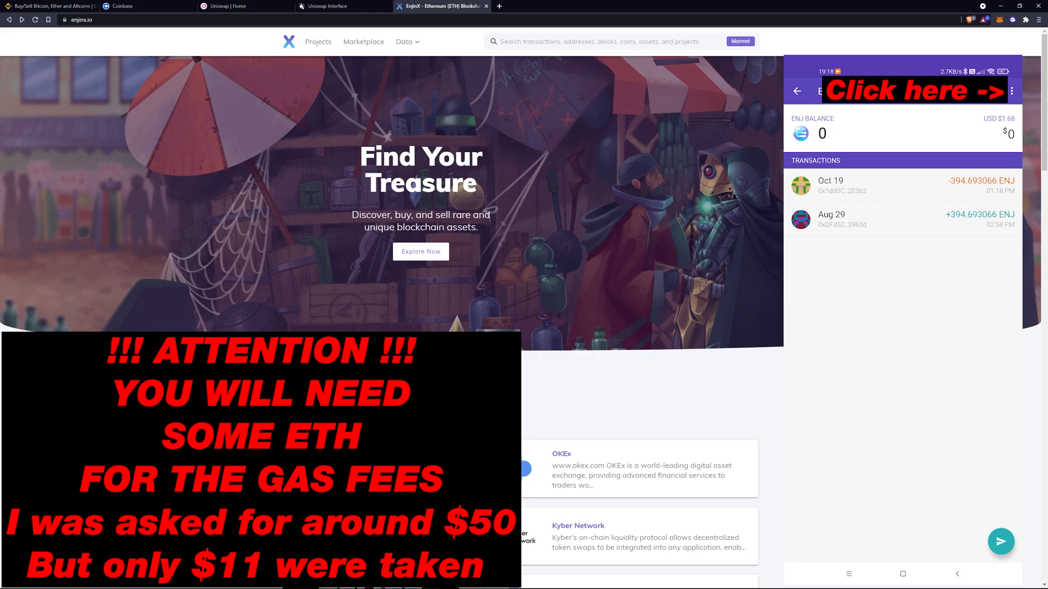
- Choose Move to JENJ from the ENJ account's three-dot menu
click(1011, 90)
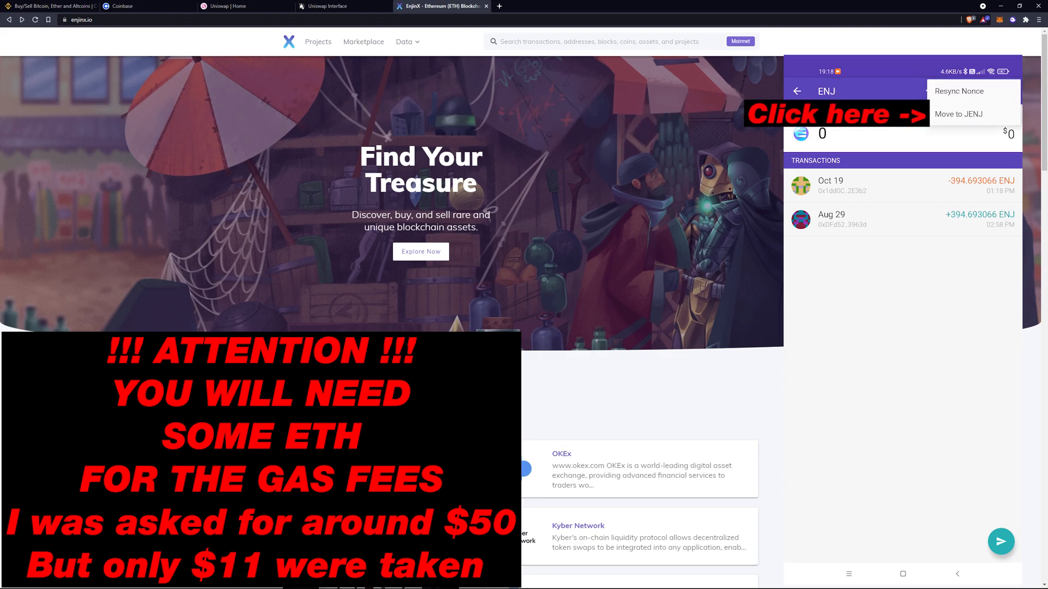
click(959, 113)
text(5)
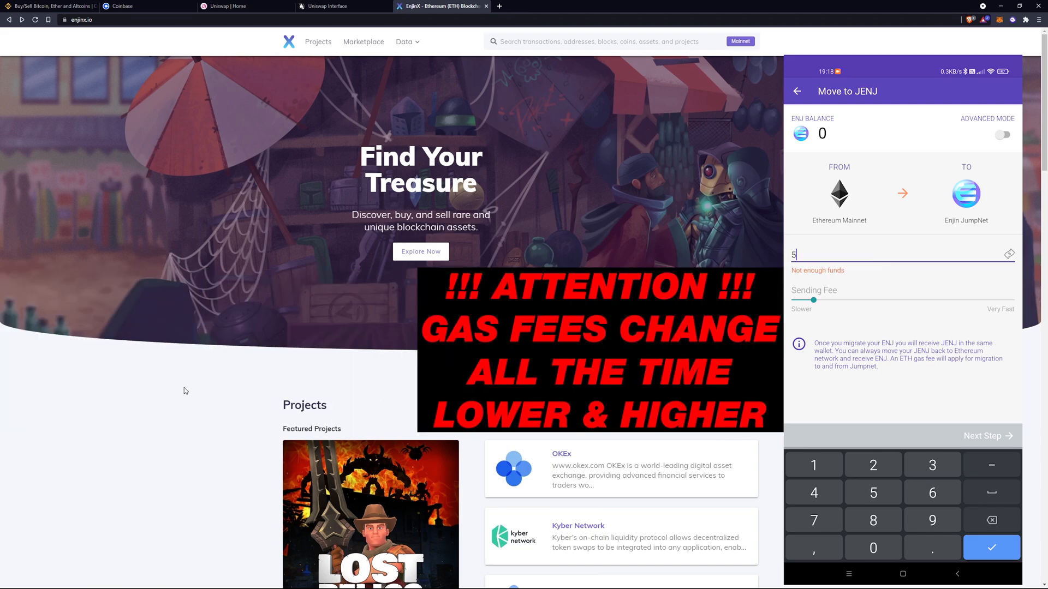
- Set the migration amount to 560 ENJ and drag the sending fee near Very Fast
text(60)
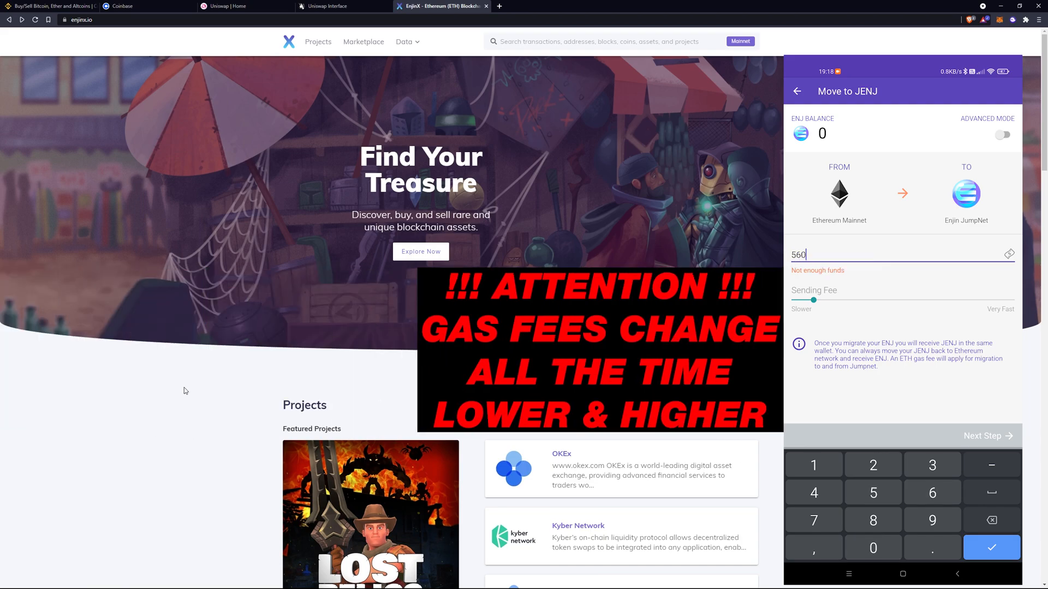
drag(813, 299, 943, 299)
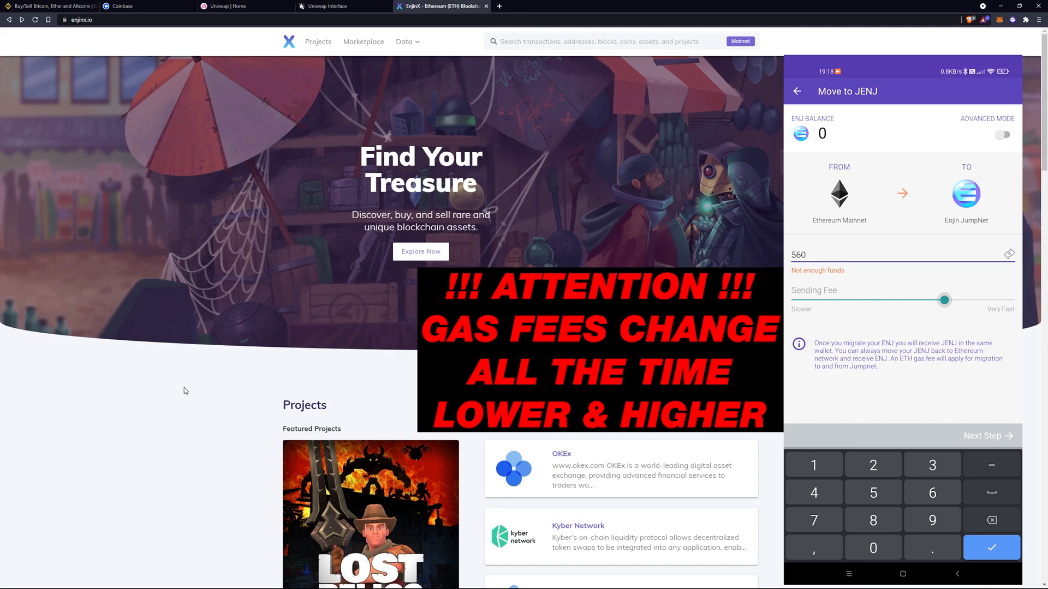
drag(943, 299, 970, 299)
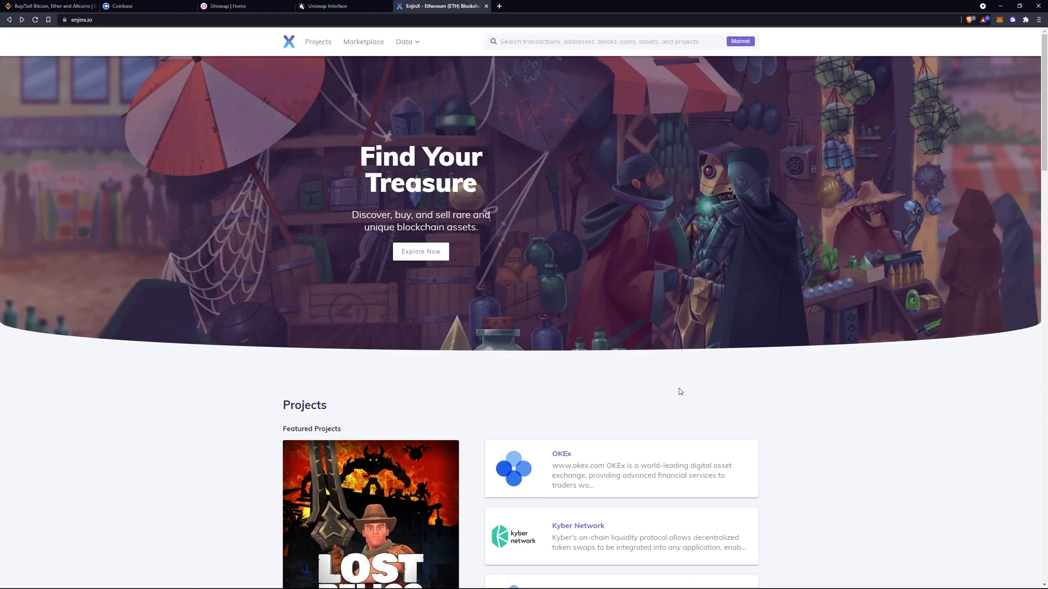
- Switch the EnjinX explorer network from Mainnet to JumpNet
click(79, 19)
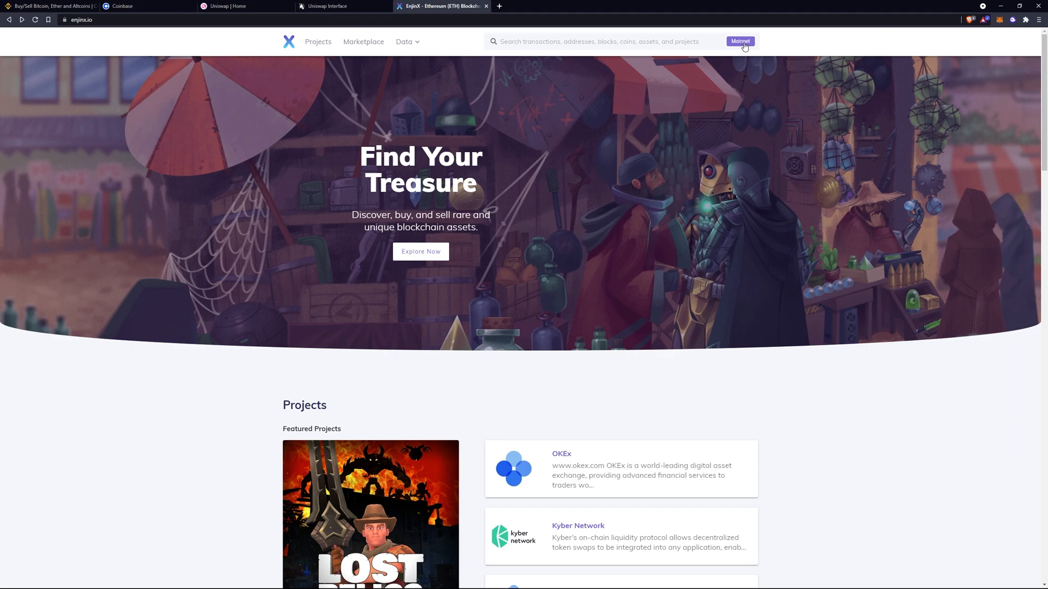
click(740, 42)
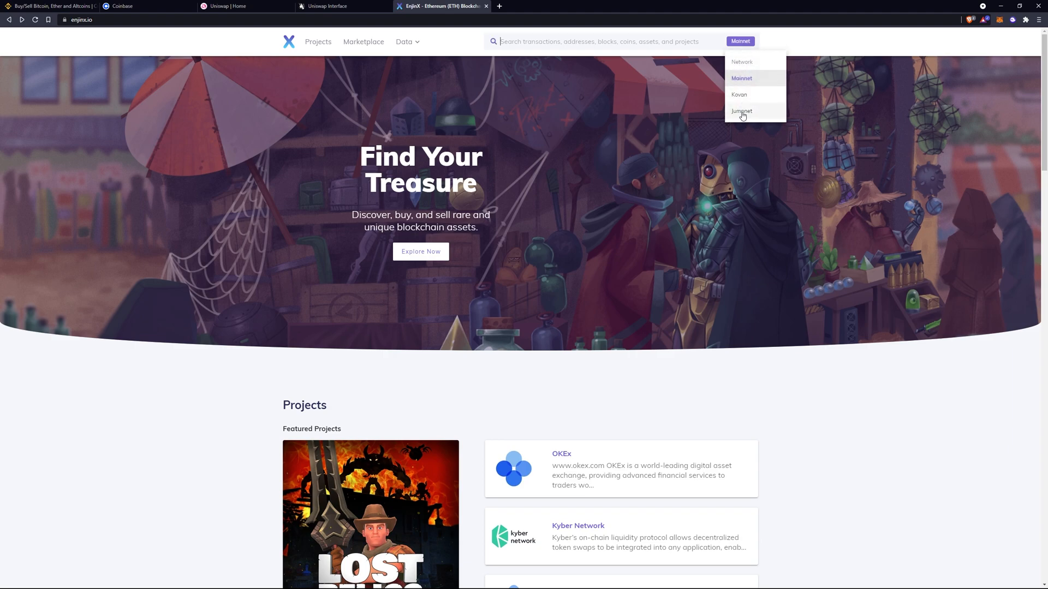
click(741, 111)
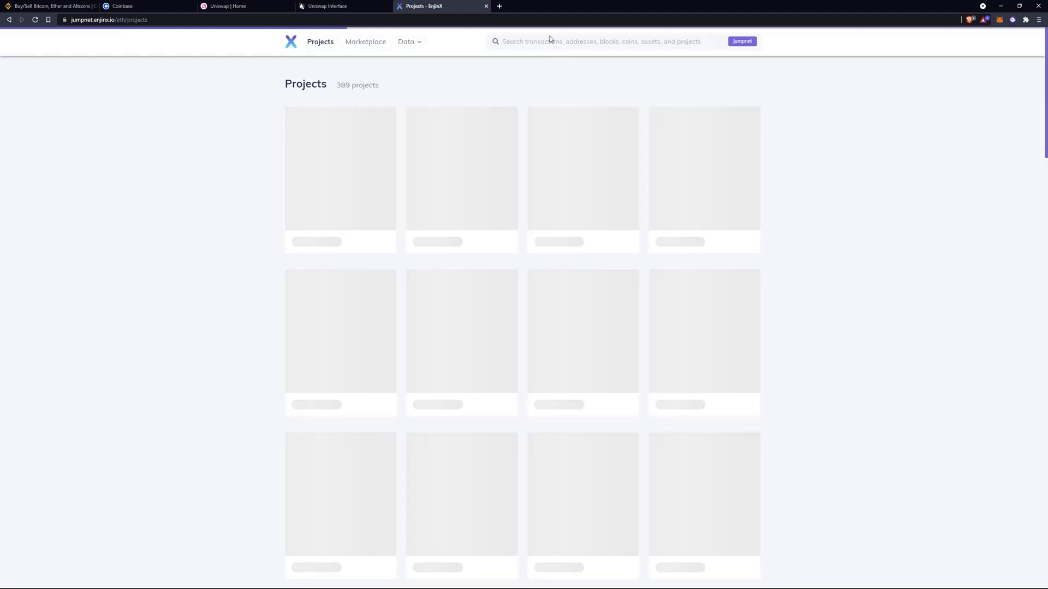
- Search tsdt and open the TSDT asset from The Six Dragons
text(tsdt)
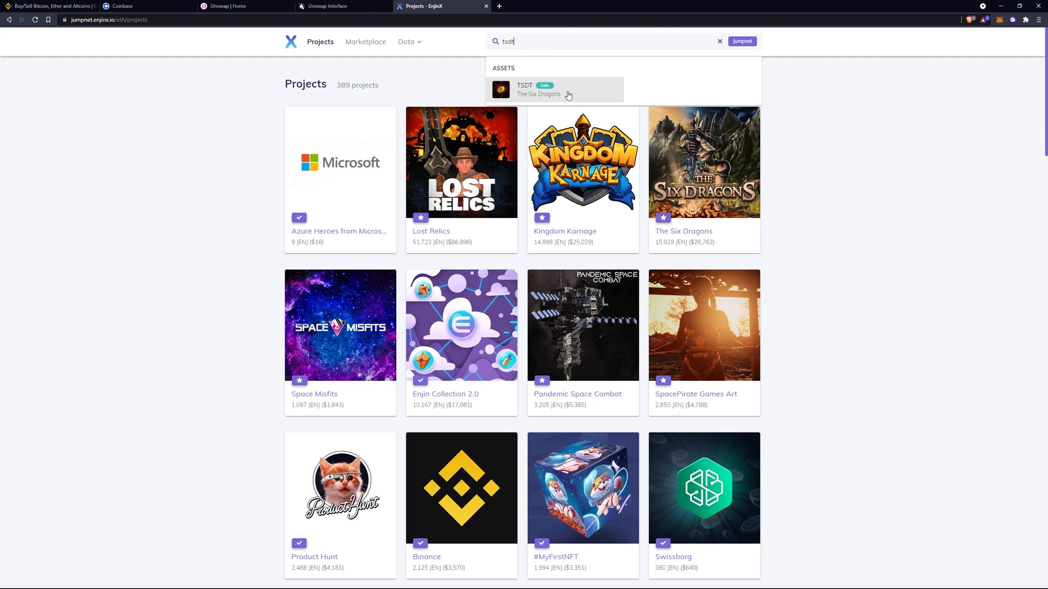
click(554, 88)
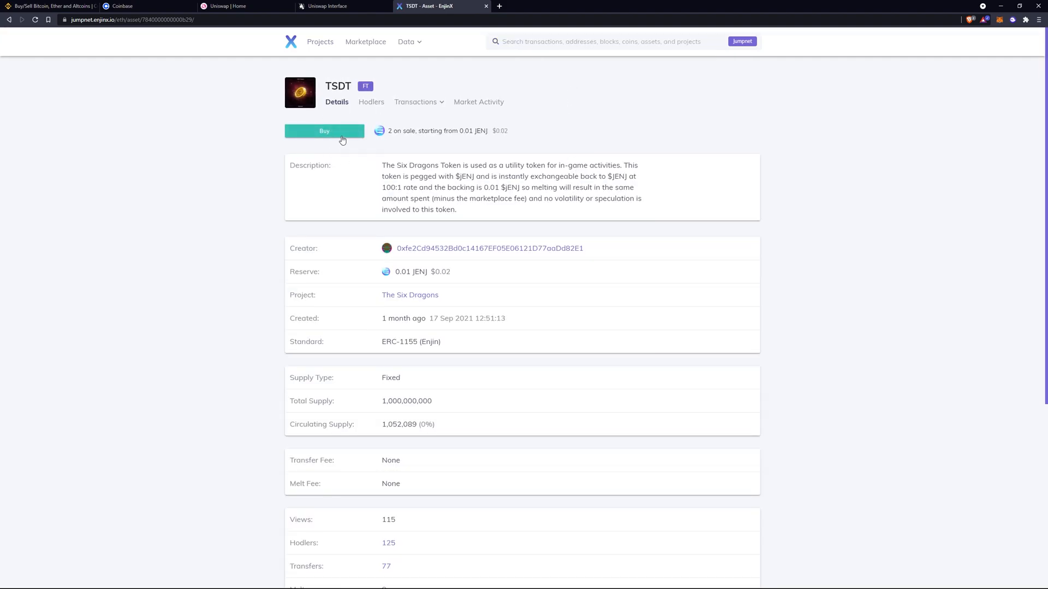
- Order 10 TSDT from the 0.01026 JENJ seller, total 0.1026 JENJ, and proceed to payment
click(324, 131)
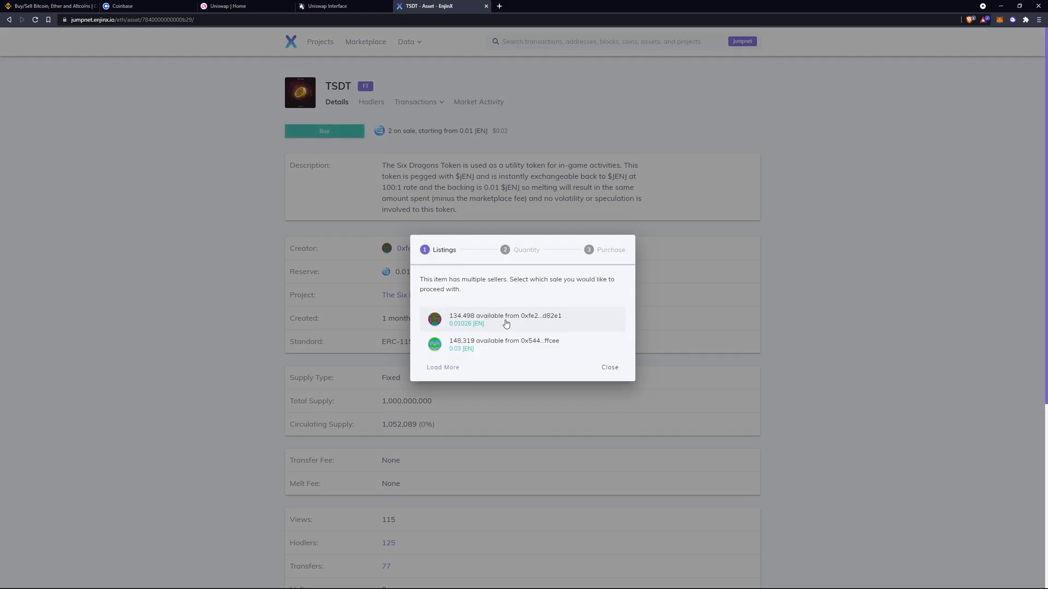
click(505, 320)
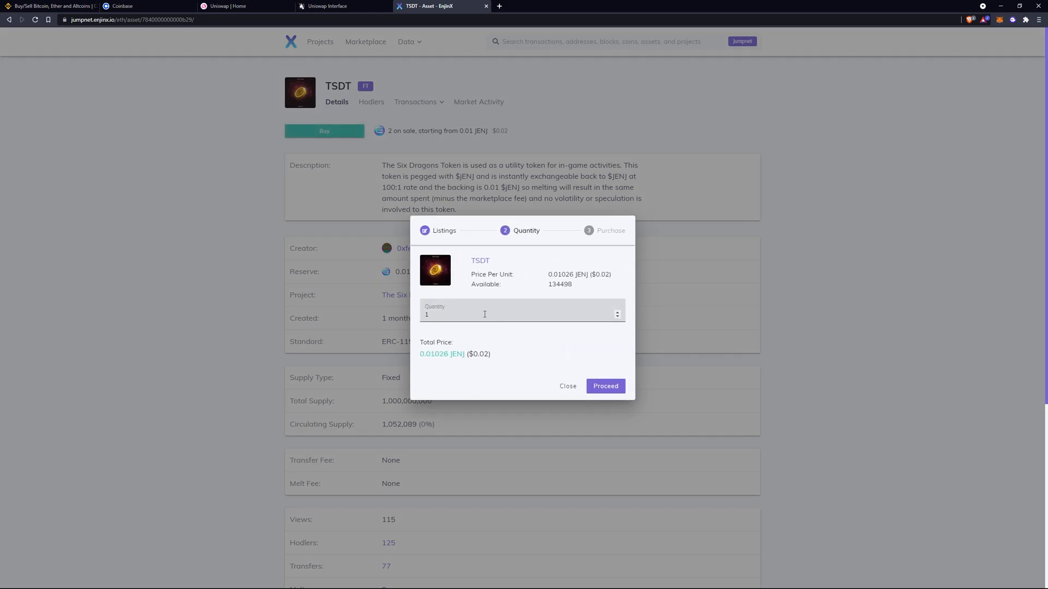
text(0)
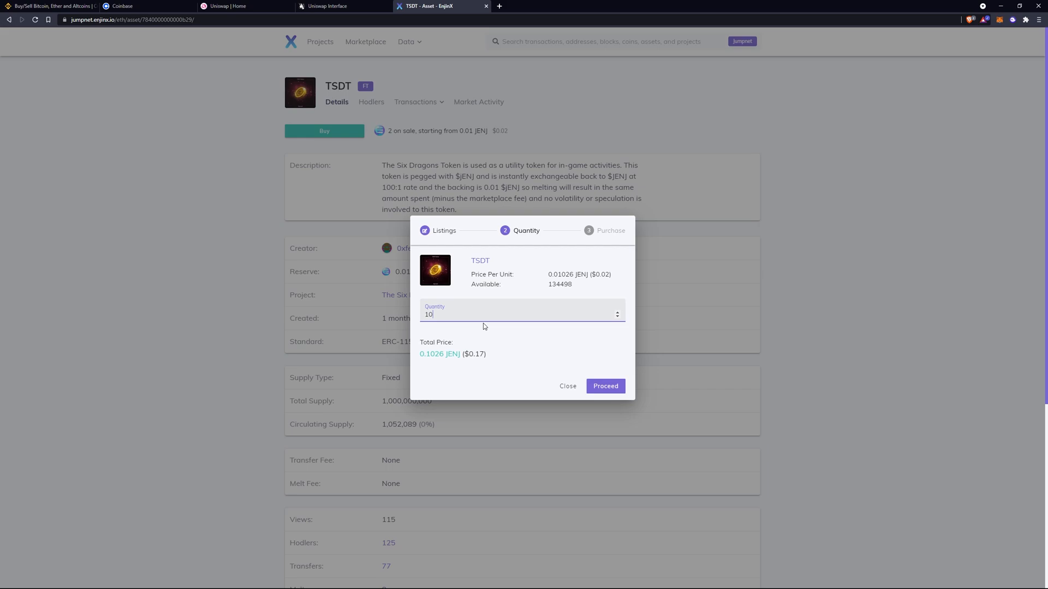
mouse_move(615, 364)
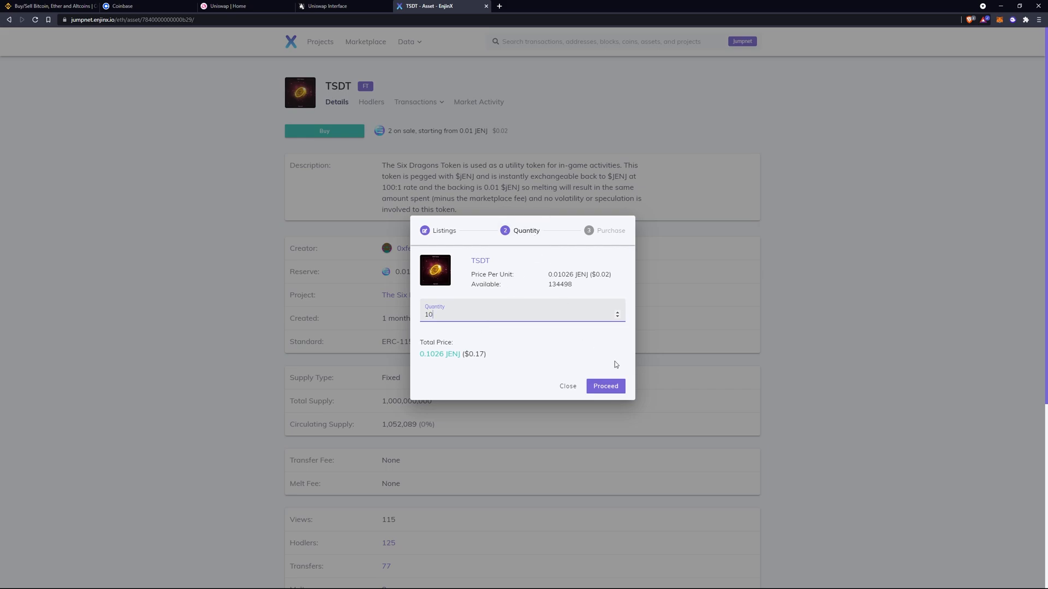
click(603, 387)
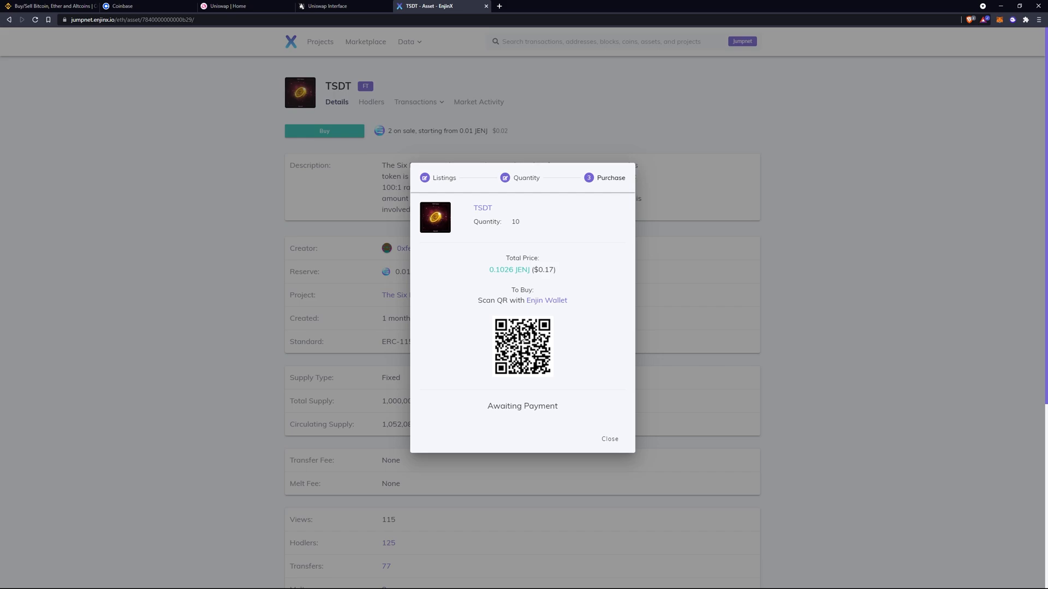
mouse_move(562, 397)
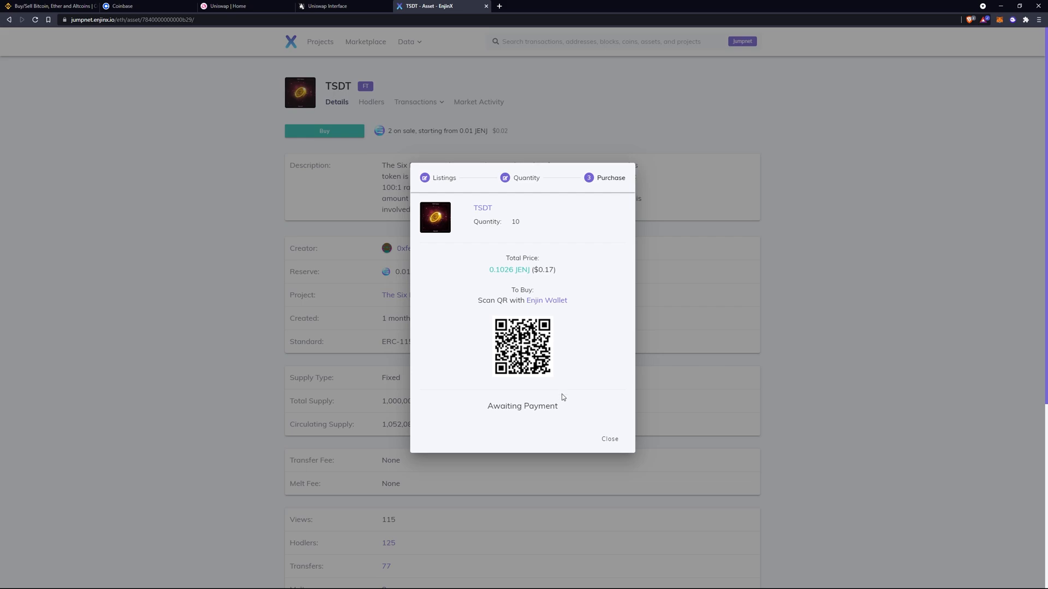
mouse_move(575, 416)
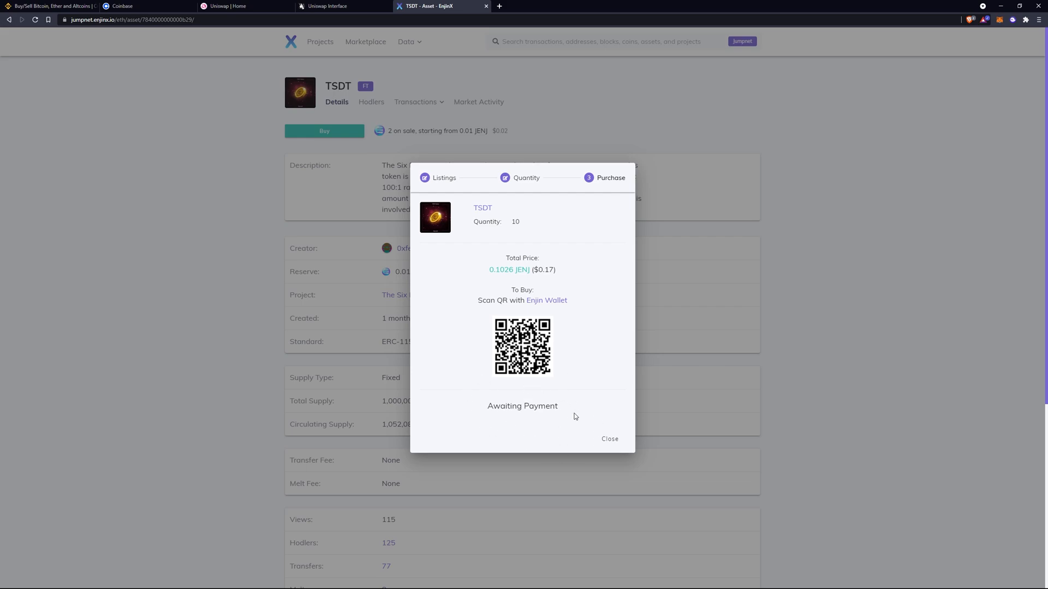
mouse_move(609, 440)
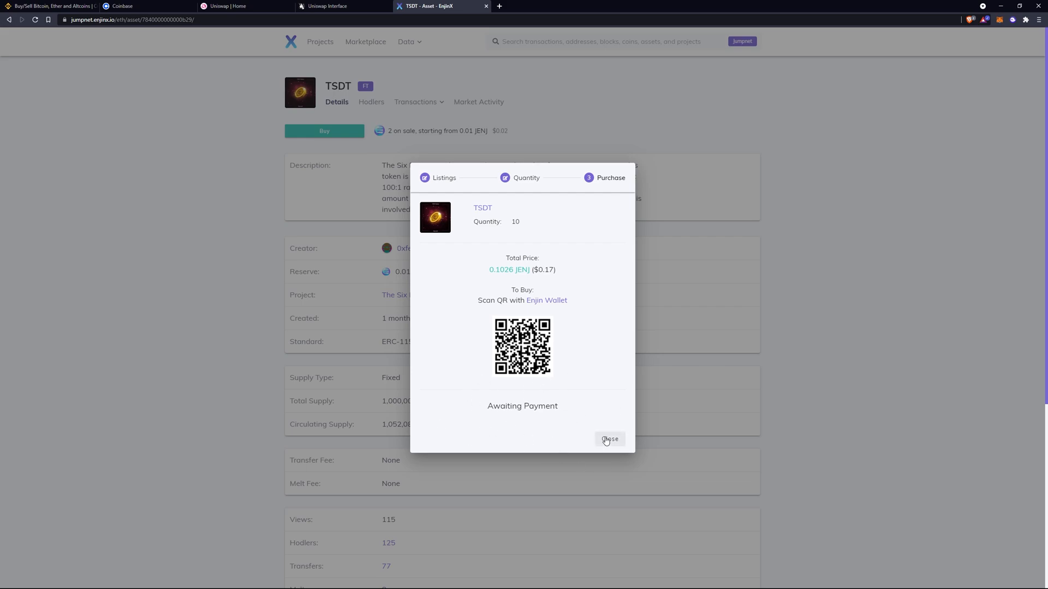
mouse_move(727, 320)
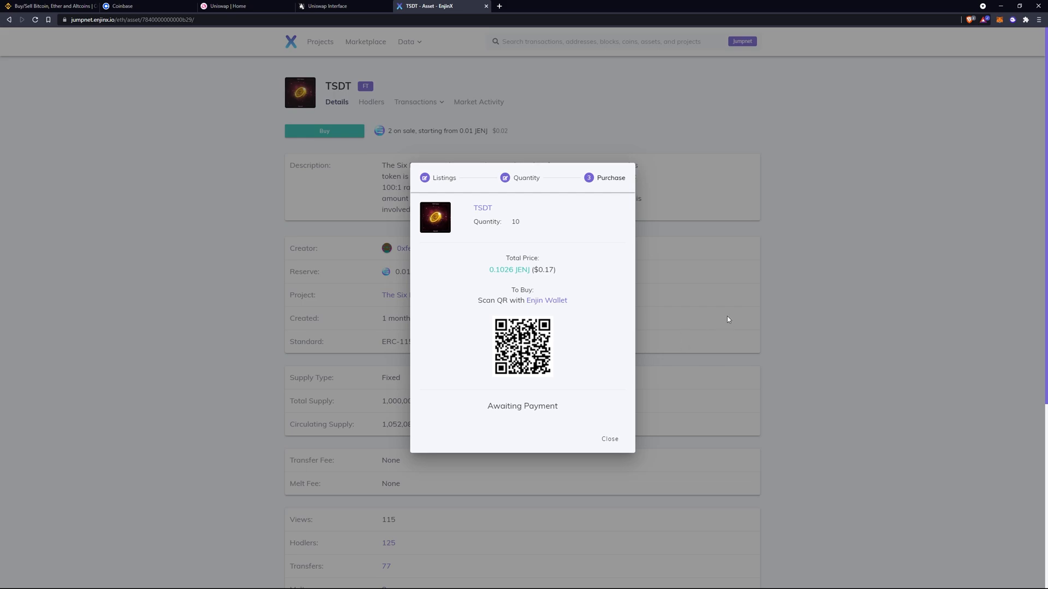